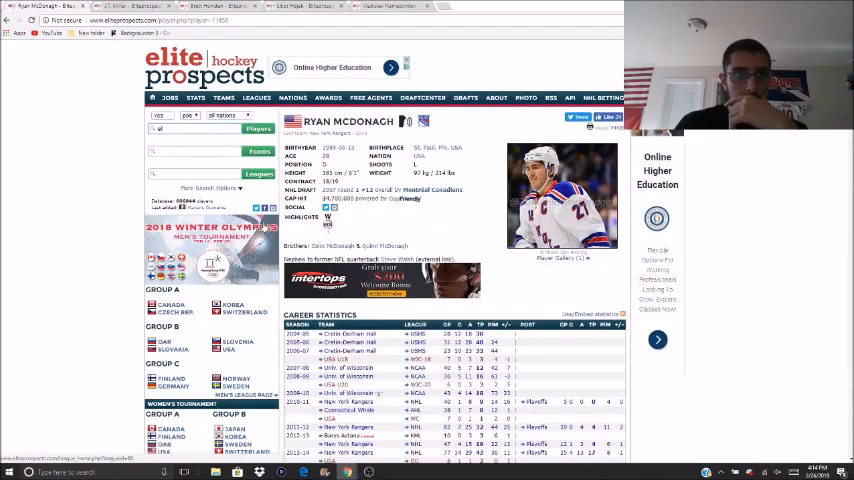
- Load Twitter in a new tab and scroll the home timeline through the trade tweets and replies
click(448, 8)
text(https://twitter.com)
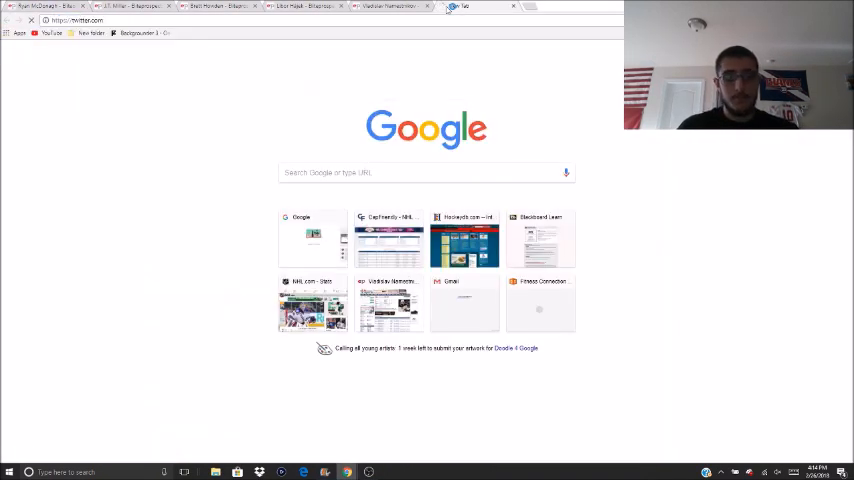
click(480, 8)
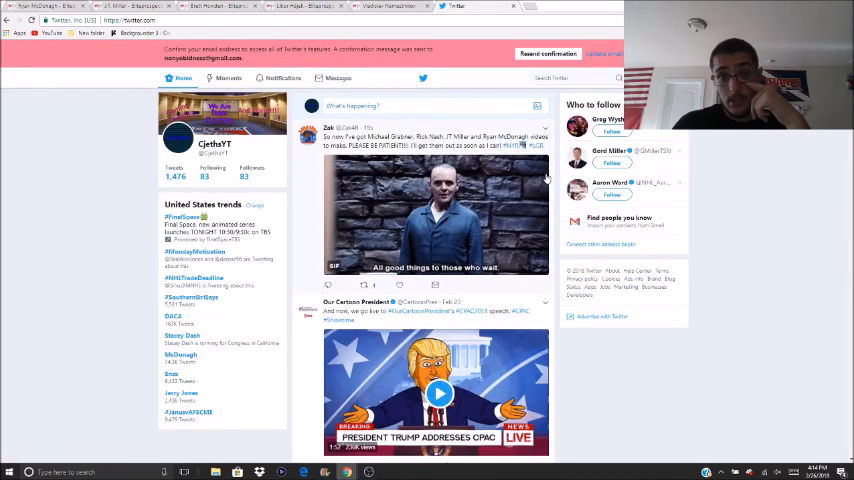
scroll(down, 3)
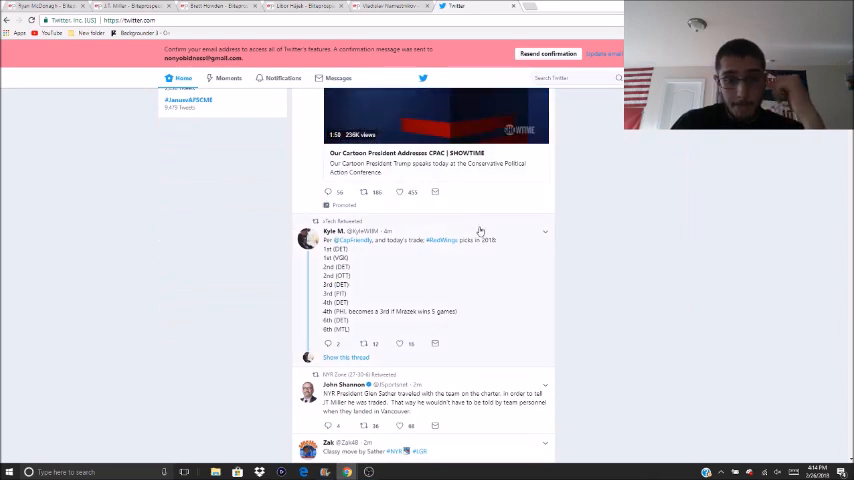
scroll(down, 3)
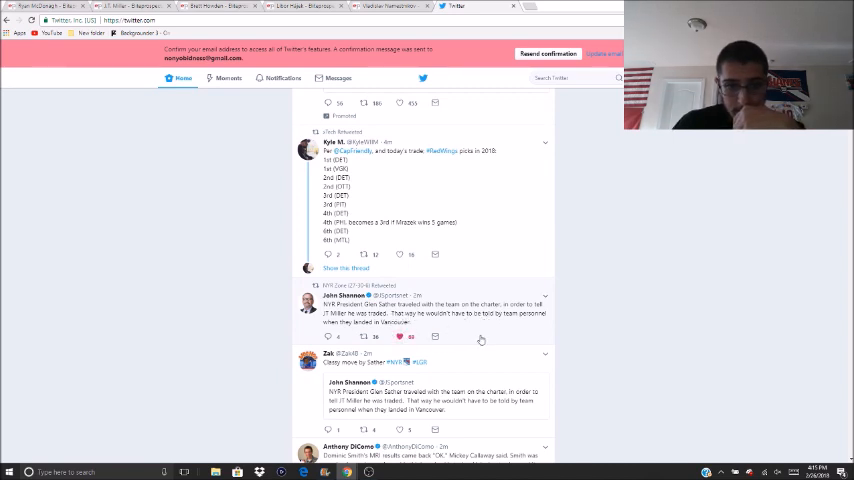
scroll(down, 3)
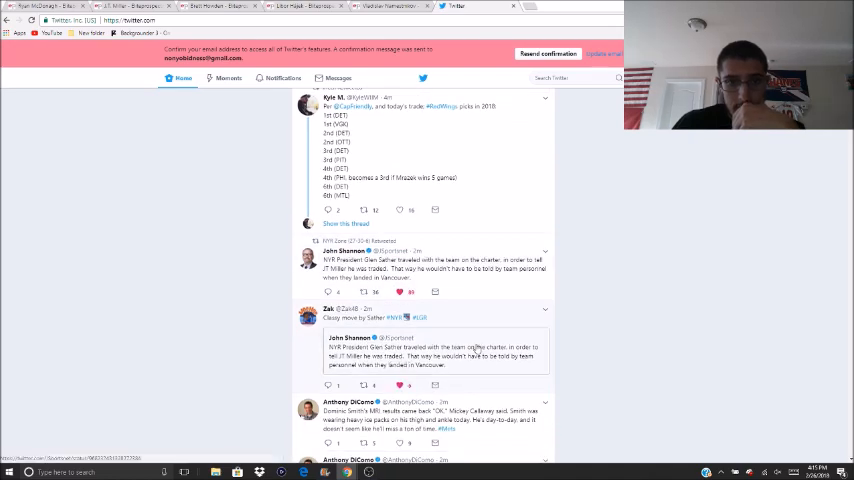
- Return to the Elite Prospects tab and scroll through McDonagh's and J.T. Miller's career statistics
click(184, 80)
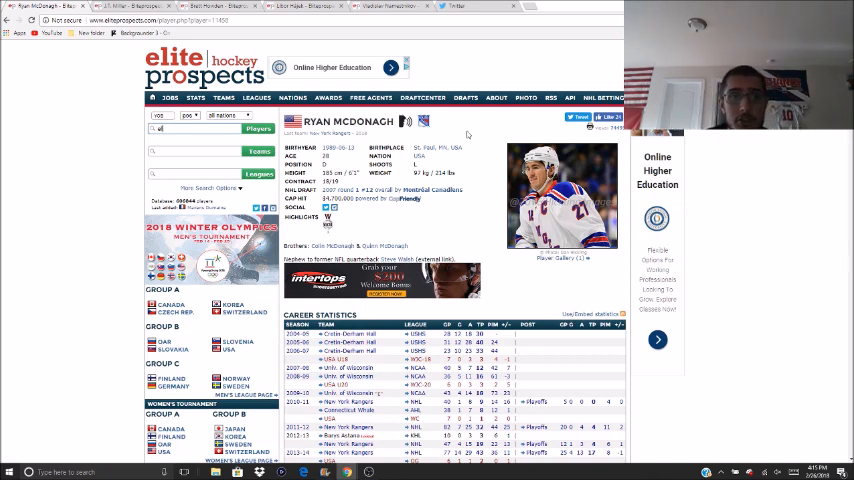
mouse_move(436, 80)
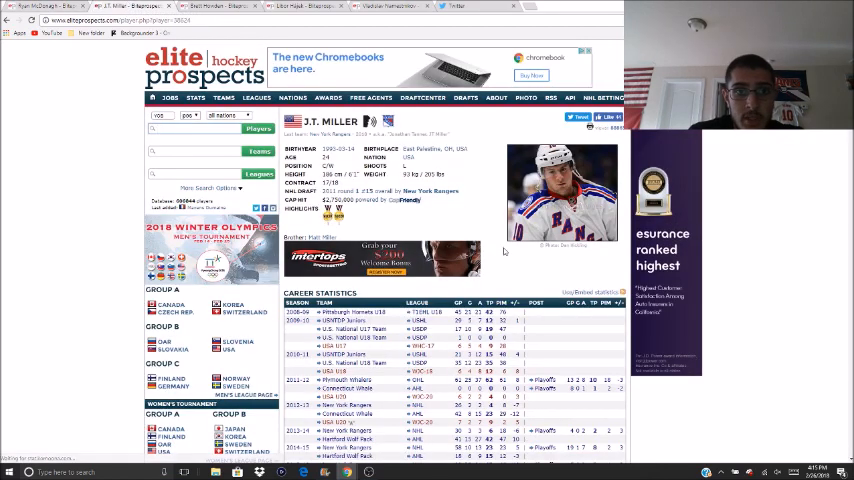
scroll(down, 3)
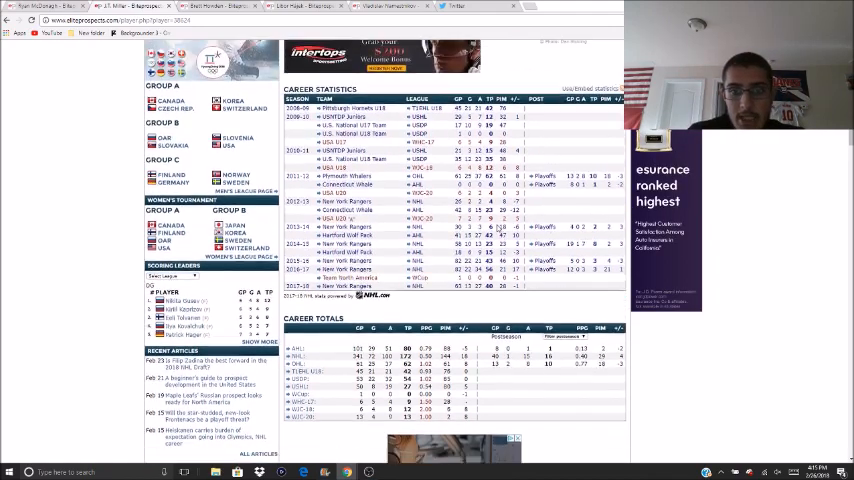
scroll(up, 3)
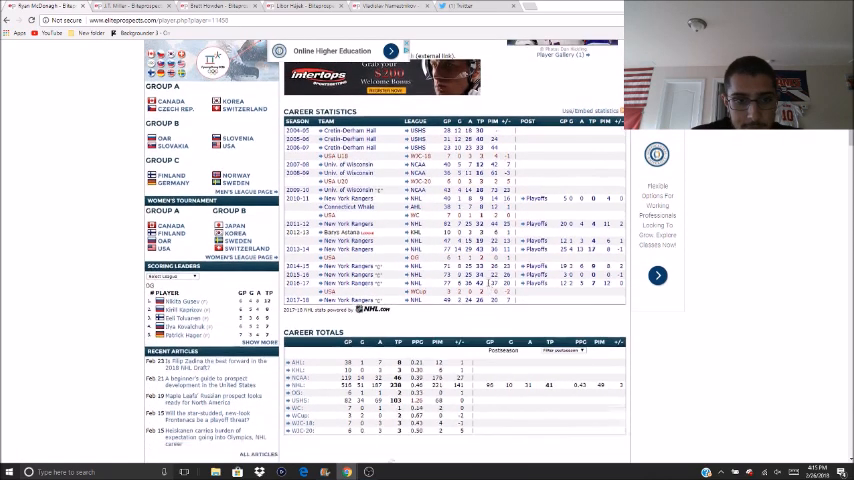
scroll(down, 3)
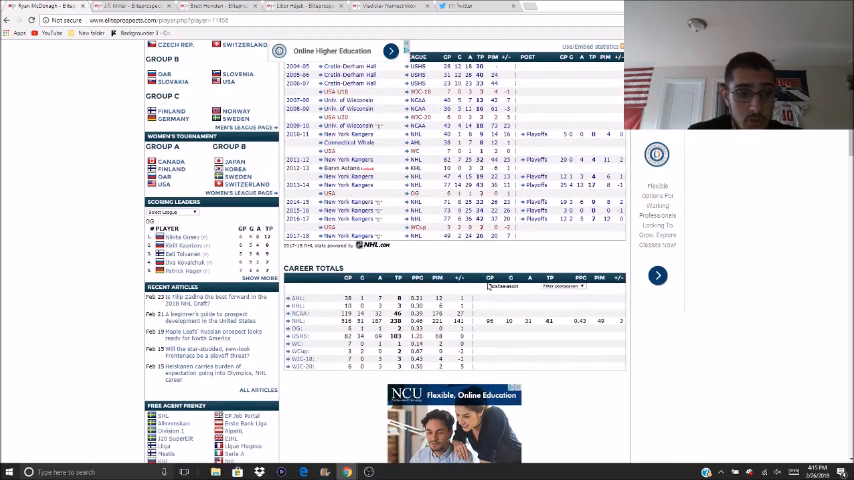
scroll(up, 3)
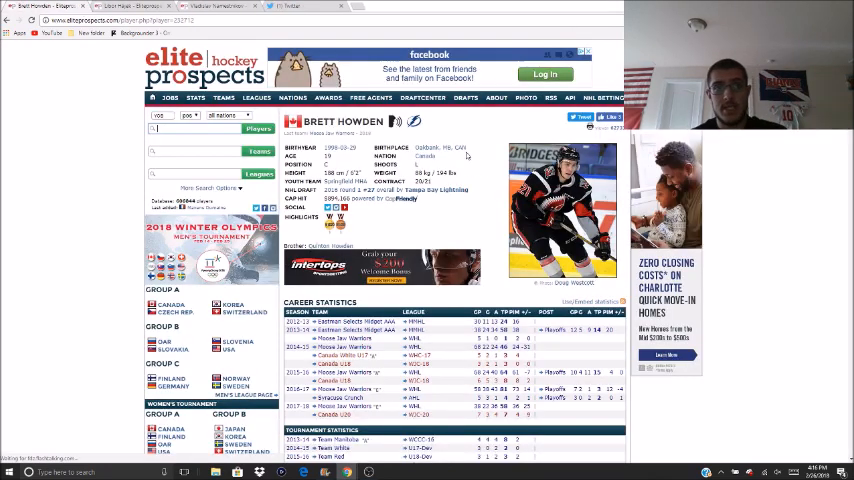
click(300, 6)
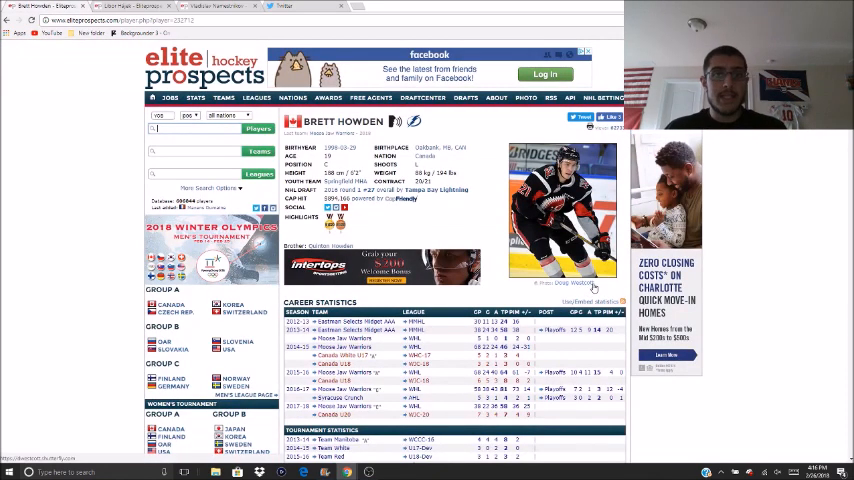
mouse_move(616, 334)
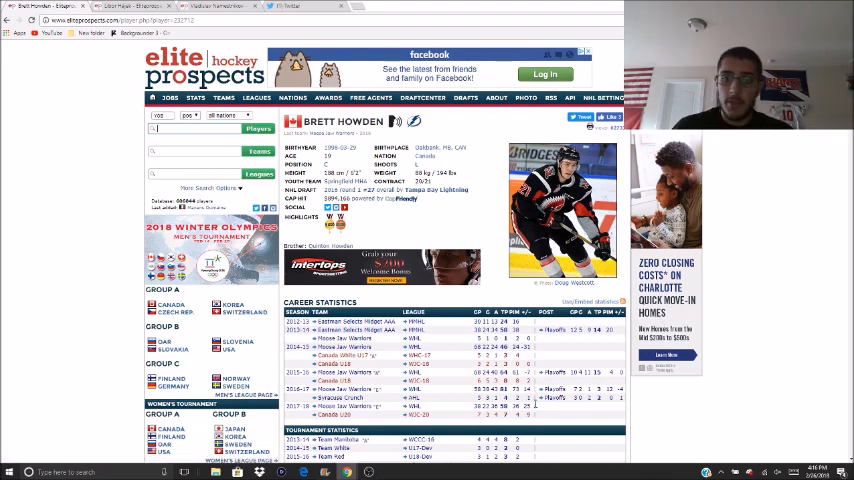
scroll(down, 3)
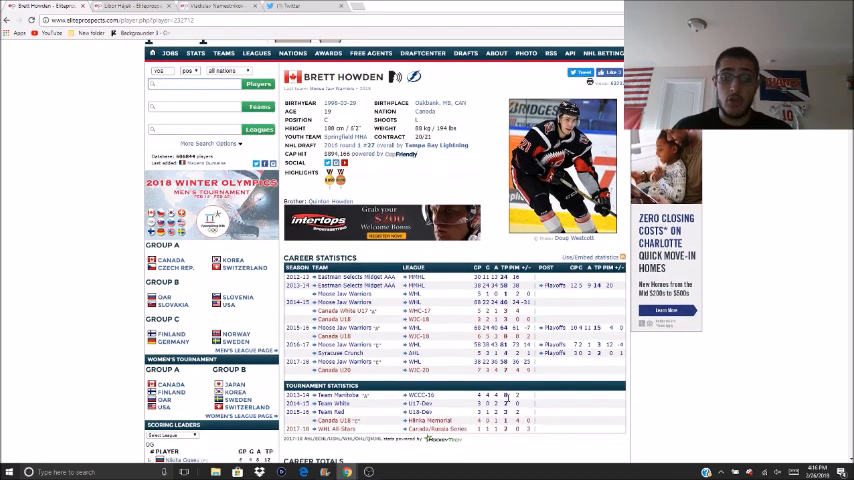
scroll(down, 3)
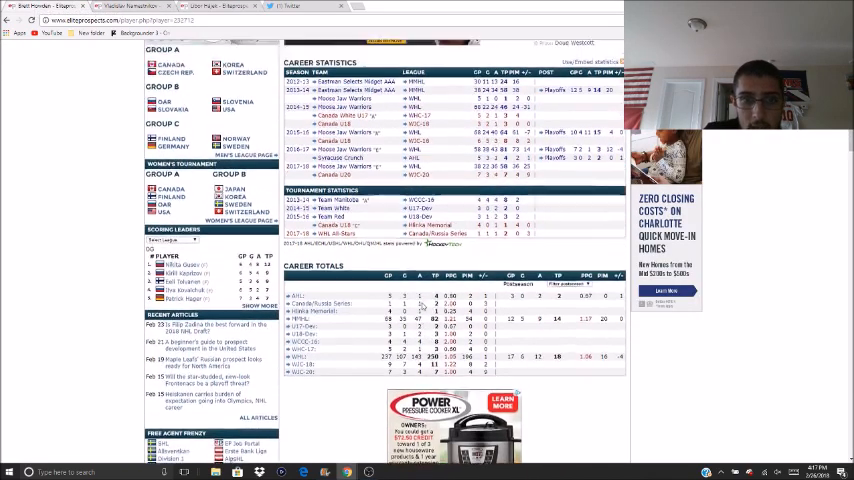
scroll(up, 3)
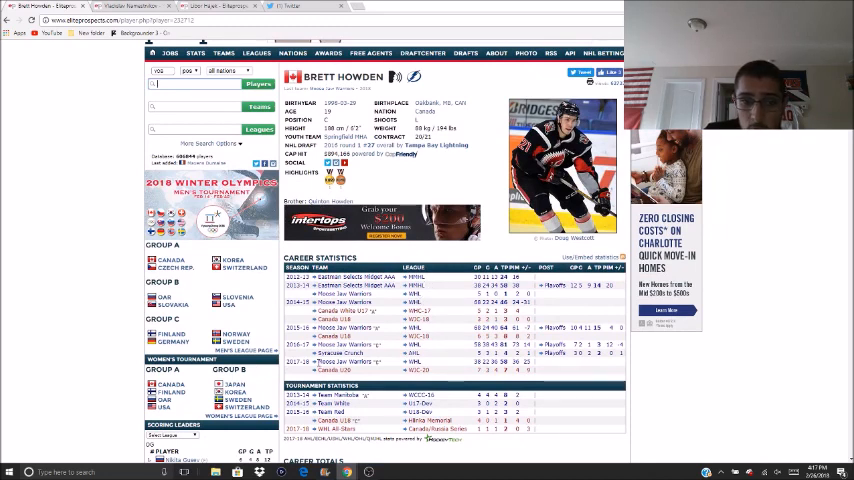
- View the Moose Jaw Warriors roster, then return to Brett Howden's page and scroll his stats
click(344, 302)
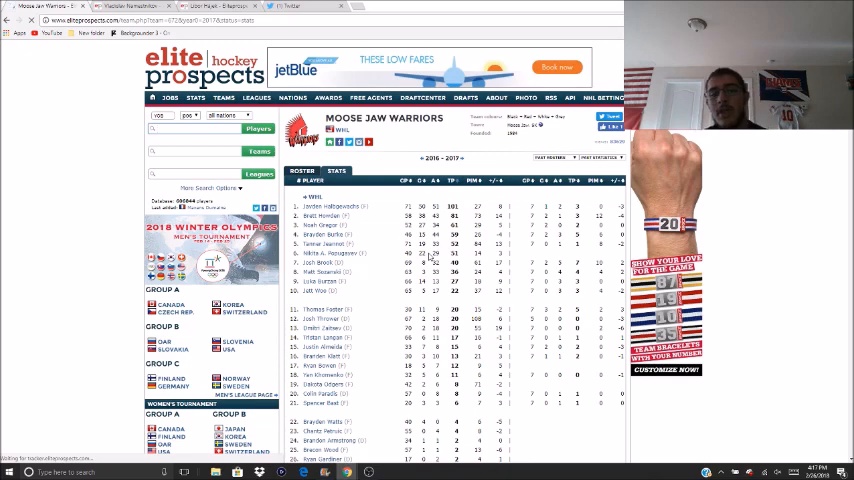
mouse_move(352, 224)
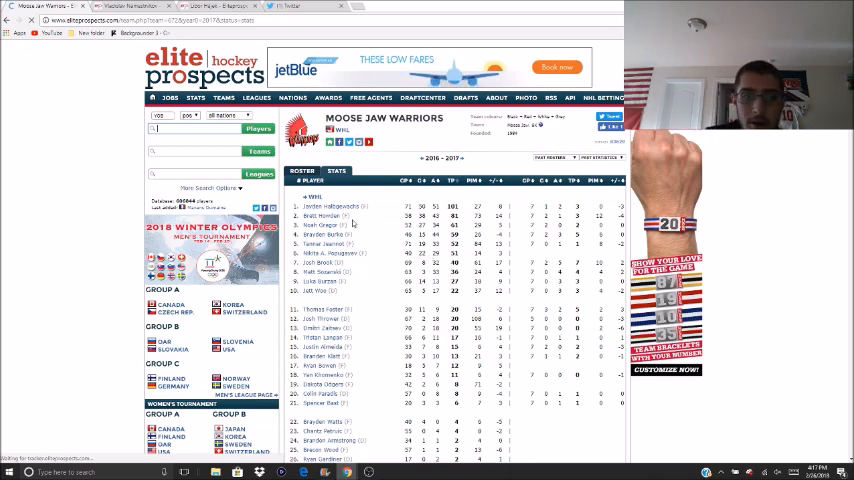
click(328, 204)
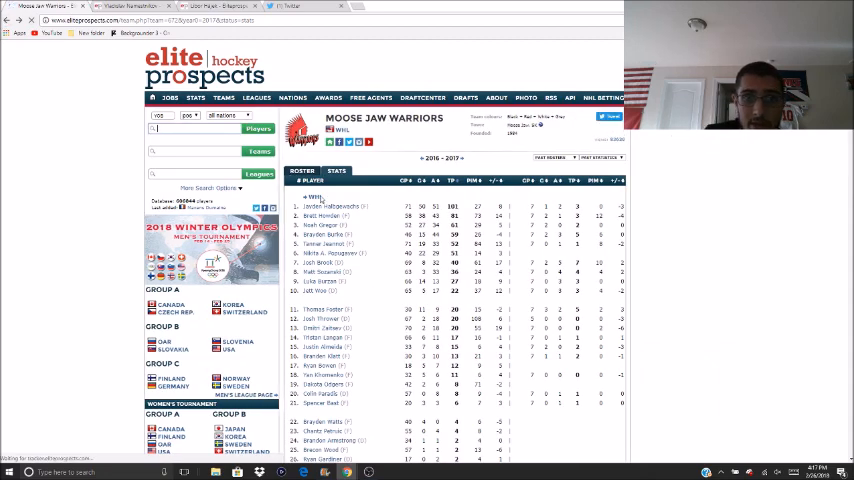
click(322, 216)
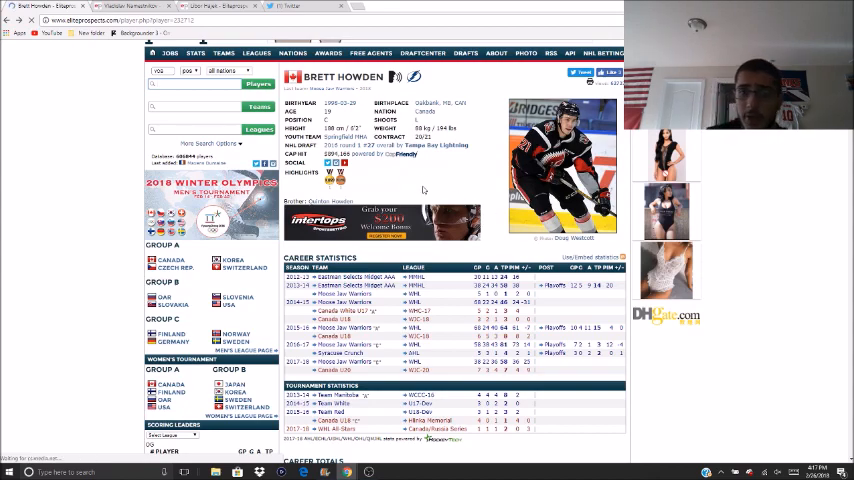
scroll(down, 3)
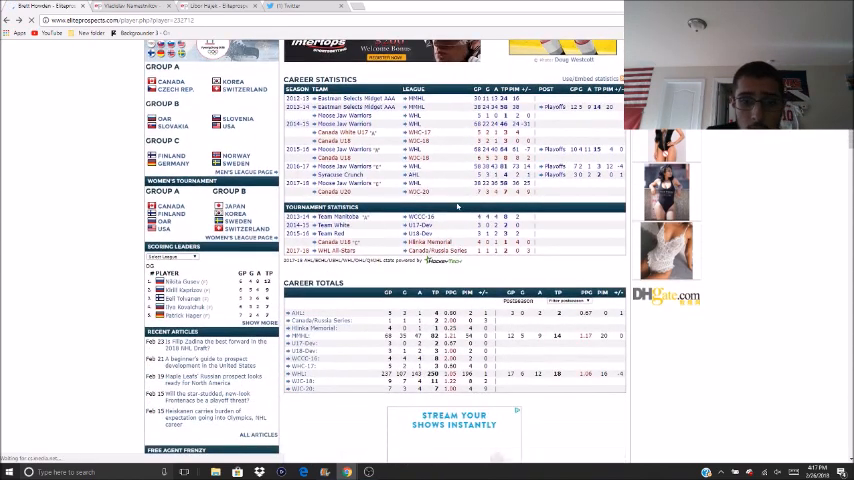
scroll(up, 3)
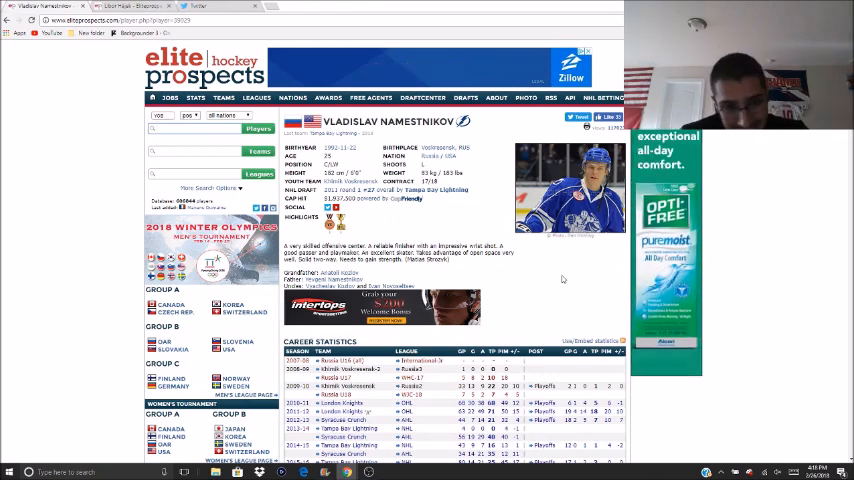
scroll(down, 3)
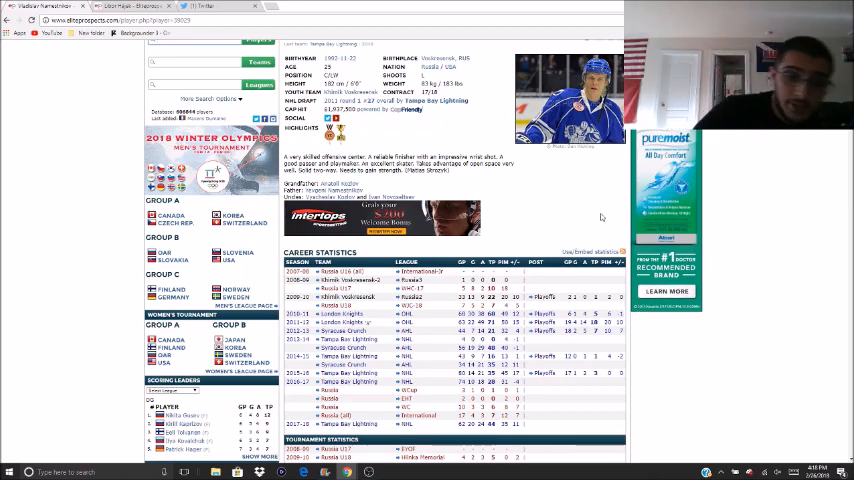
scroll(down, 3)
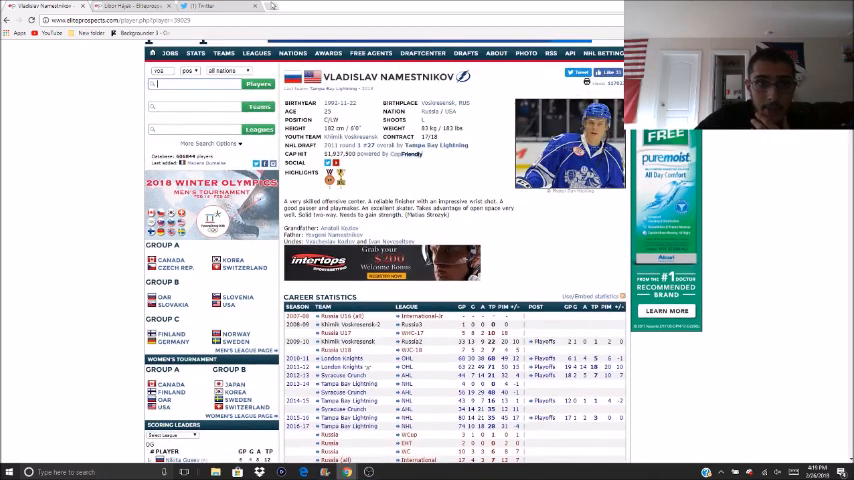
- Load CapFriendly in a new tab and bring up the Tampa Bay Lightning cap page
click(280, 6)
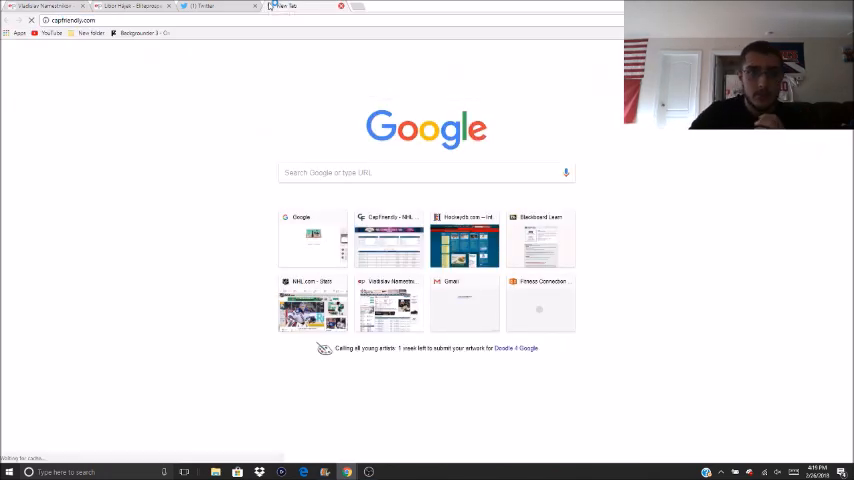
click(200, 6)
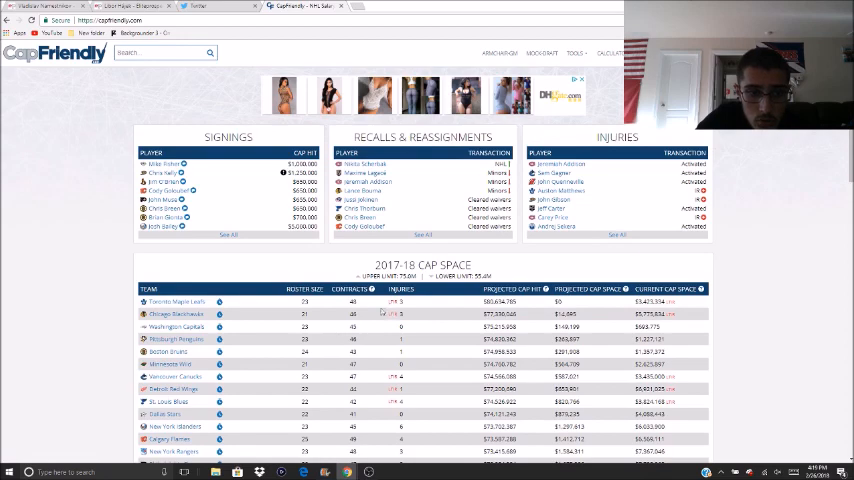
scroll(down, 3)
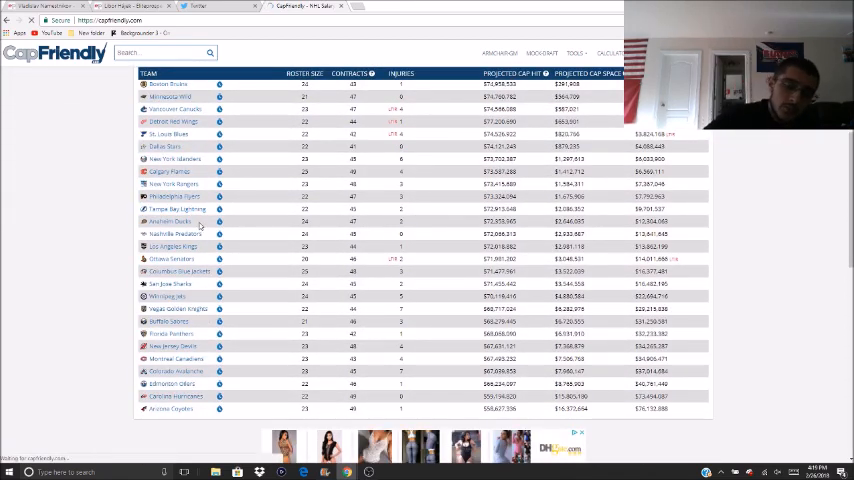
click(176, 208)
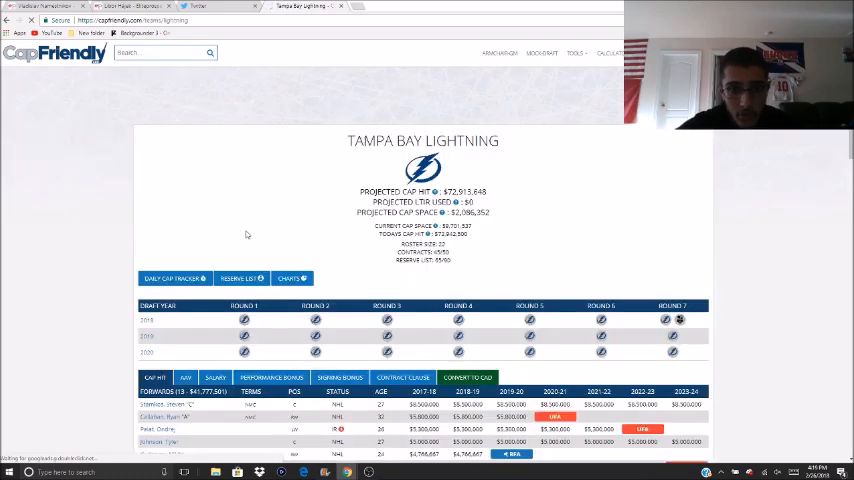
scroll(down, 3)
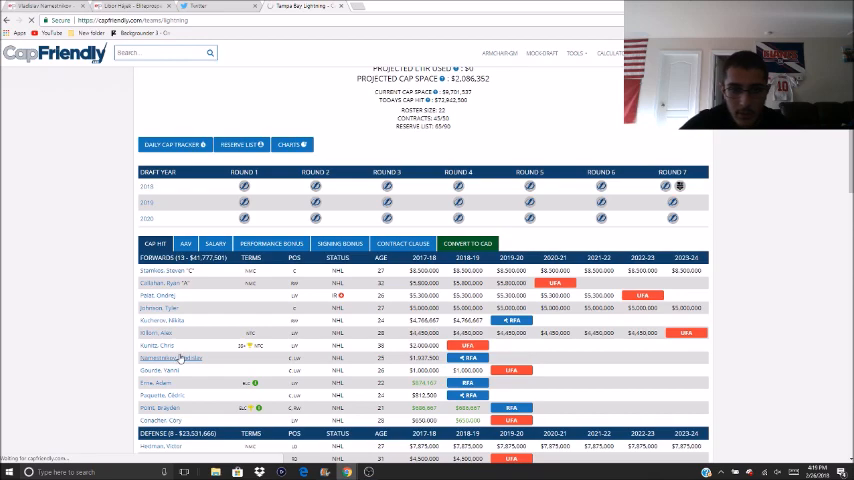
- View Vladislav Namestnikov's contract details from the Lightning roster
click(164, 358)
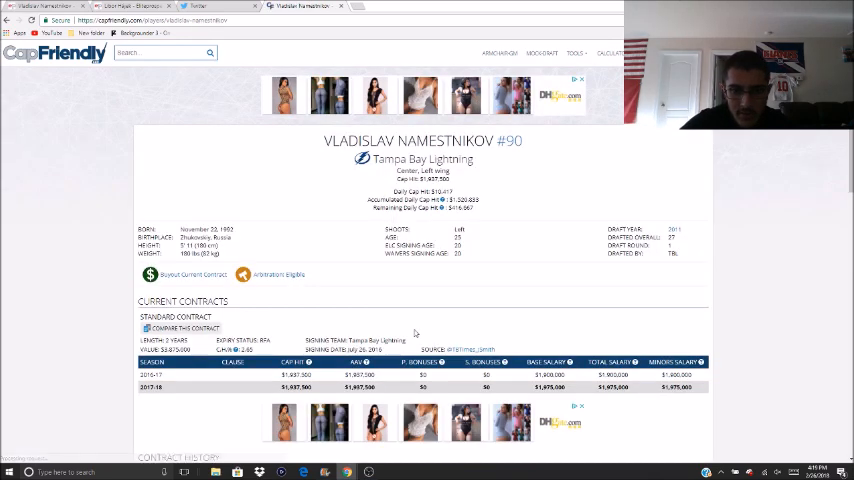
scroll(down, 3)
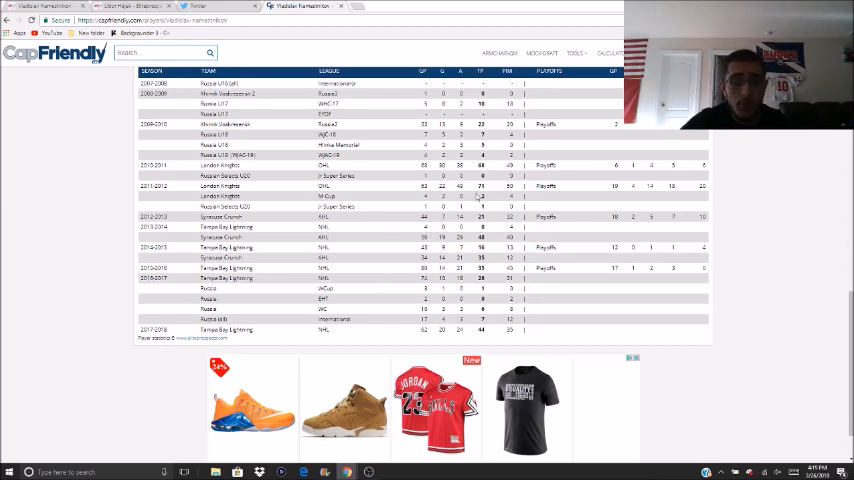
scroll(up, 3)
text(nh)
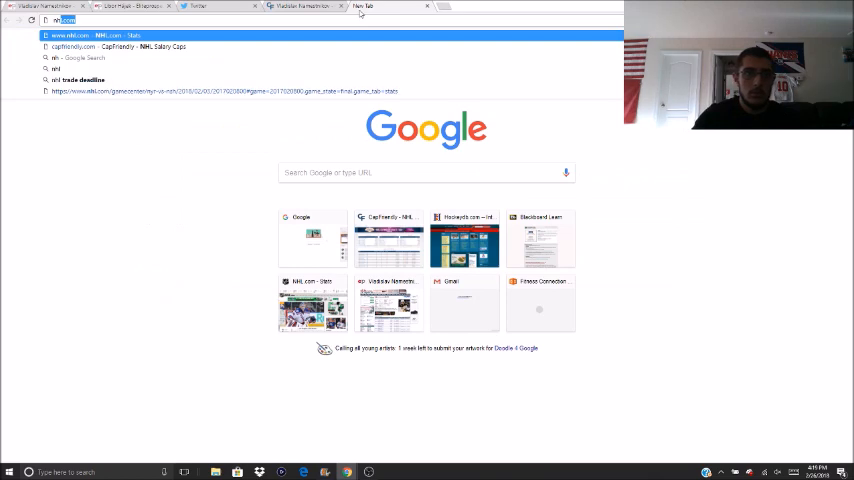
- Go to NHL.com's stats section and scroll through the league leaderboards
click(90, 36)
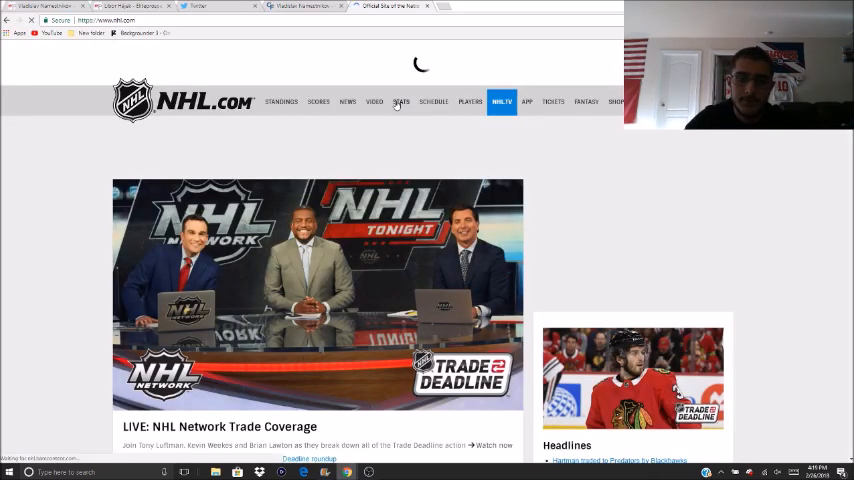
click(400, 100)
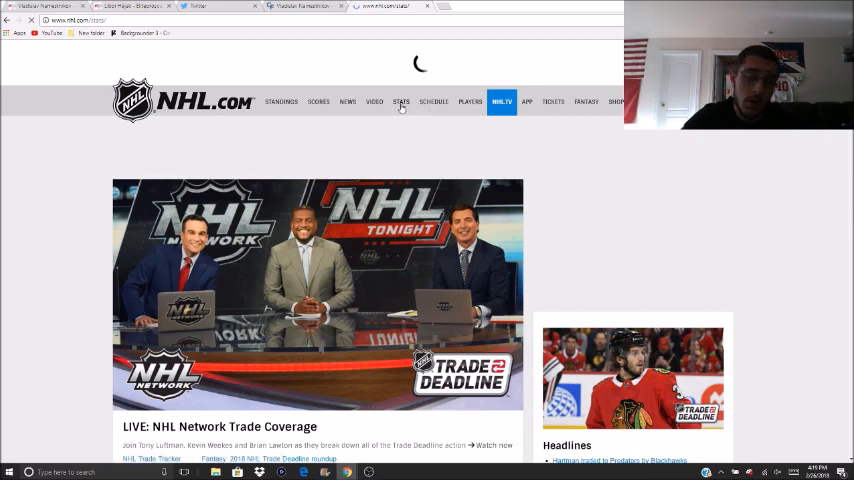
click(400, 100)
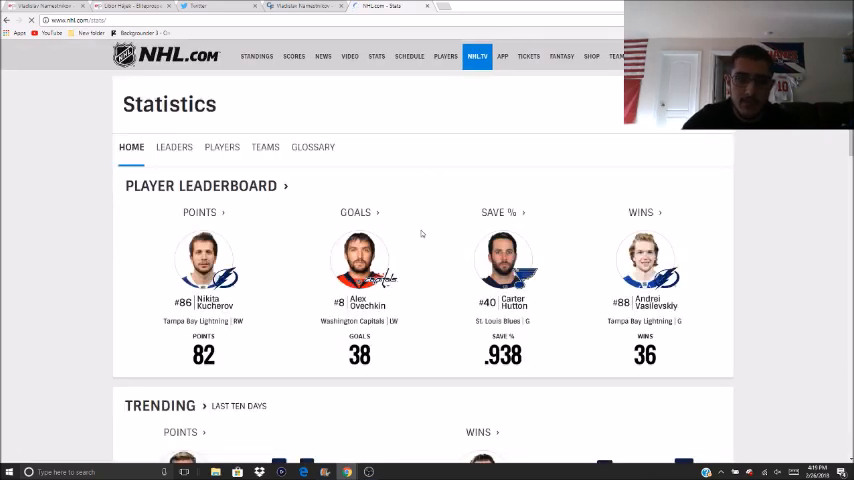
scroll(down, 3)
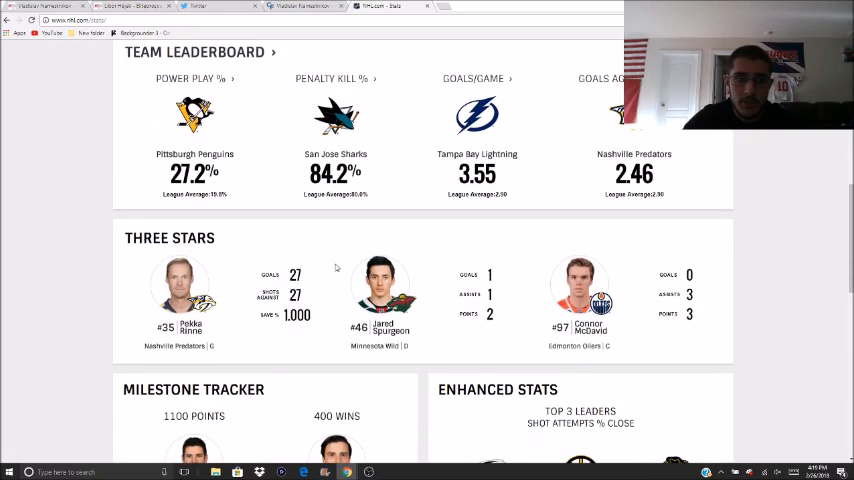
scroll(down, 3)
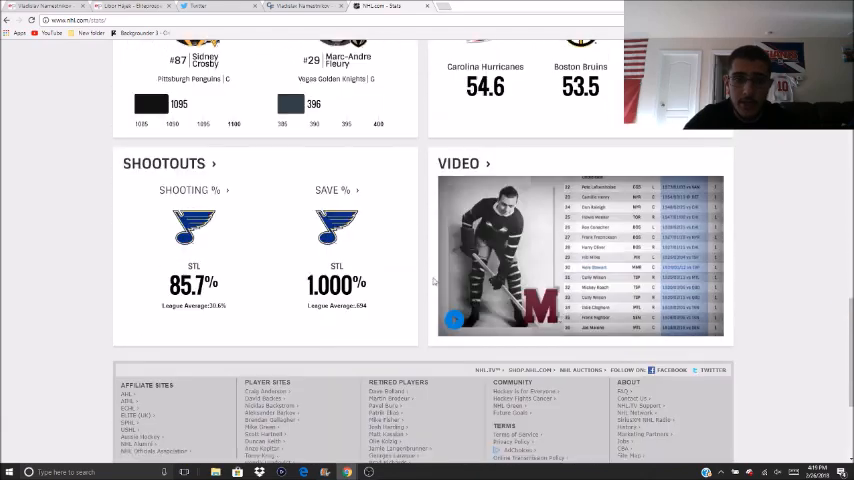
scroll(up, 3)
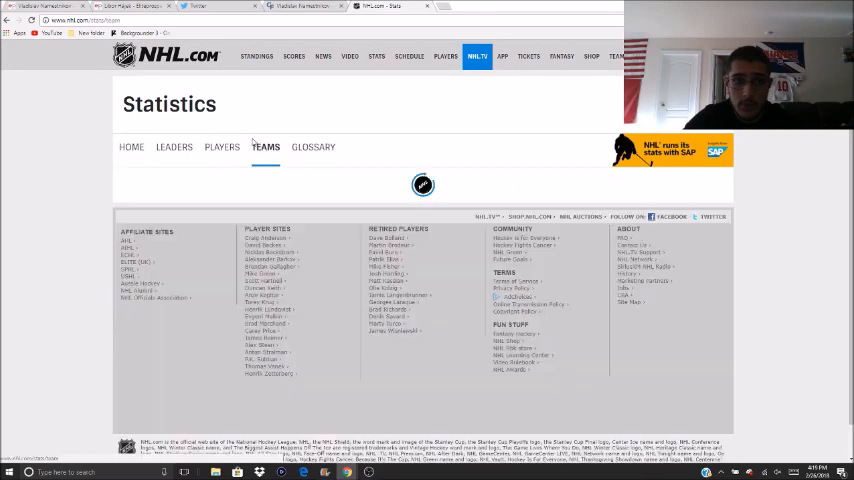
- Show the 2017-18 team statistics table and re-sort the teams by another column
click(264, 148)
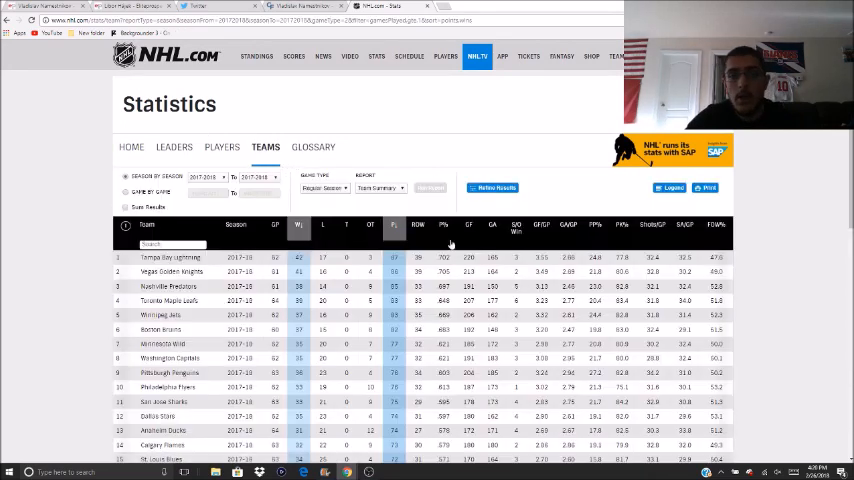
click(468, 224)
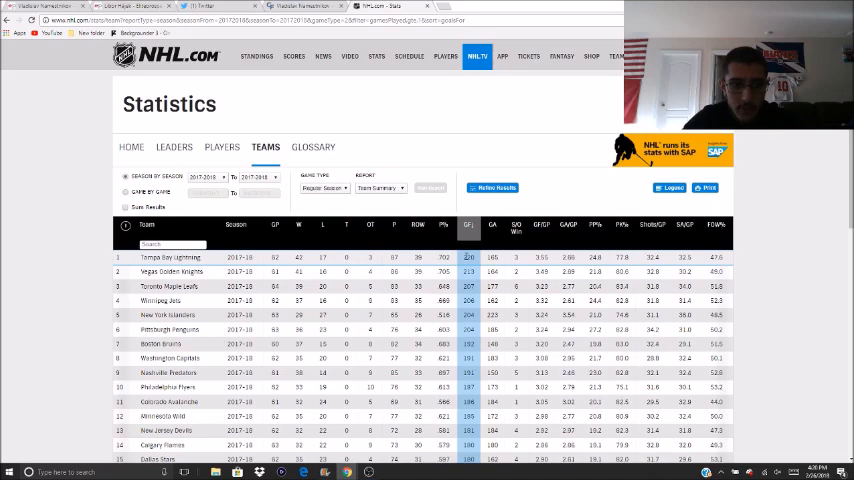
scroll(down, 3)
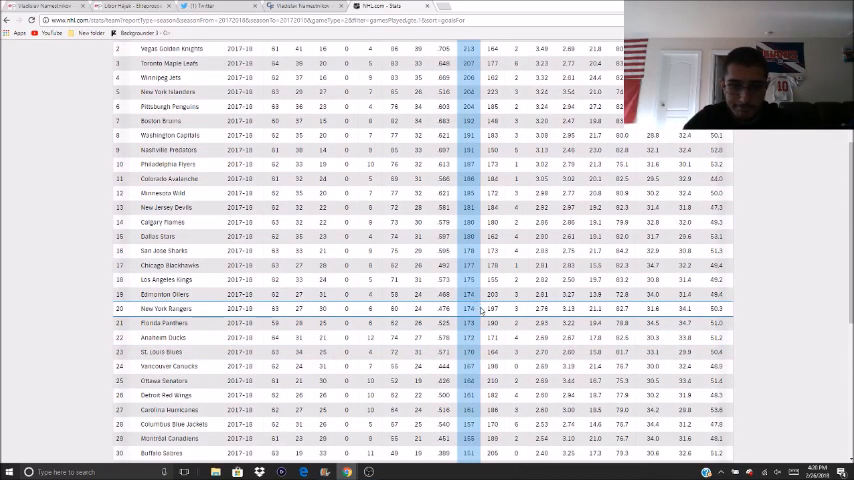
scroll(up, 3)
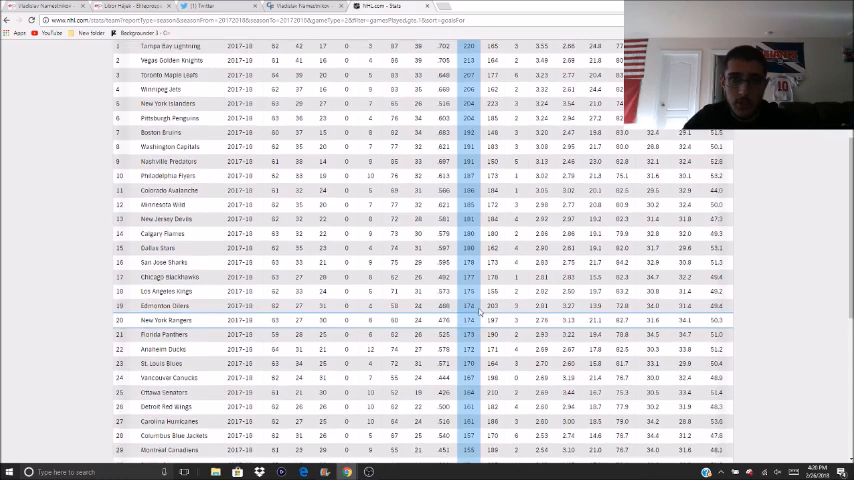
scroll(up, 3)
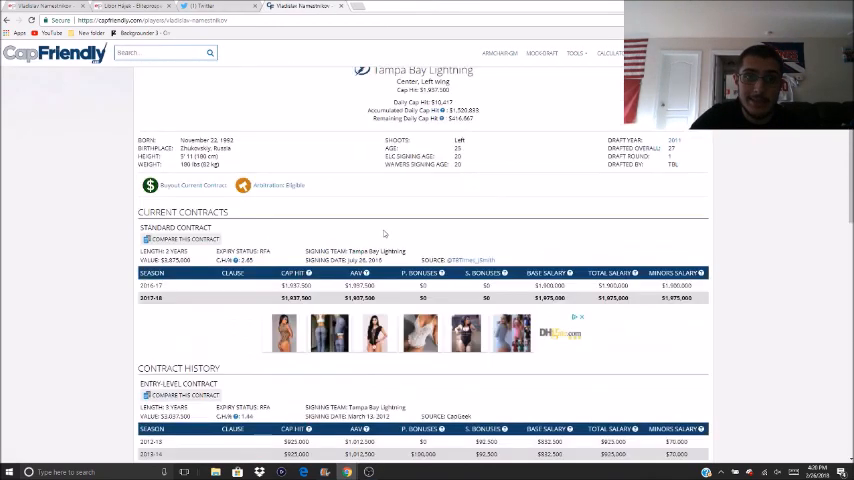
- Revisit Namestnikov's CapFriendly contract page, then switch to the Elite Prospects tab
scroll(up, 3)
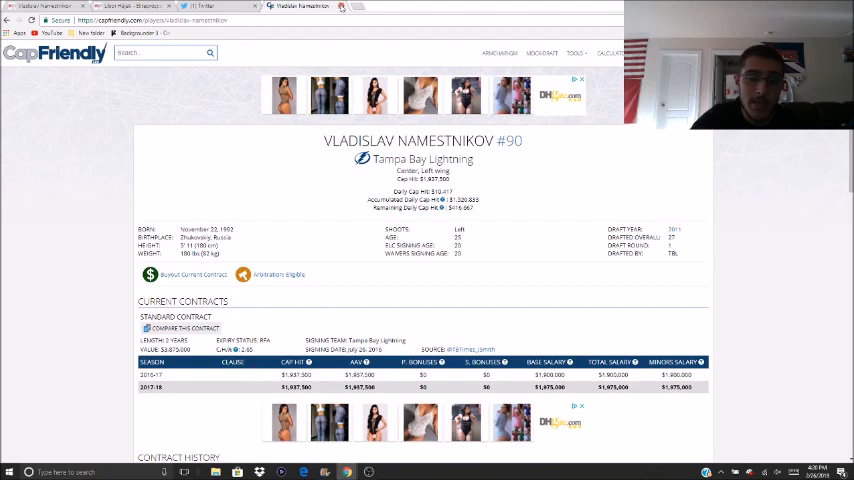
click(196, 8)
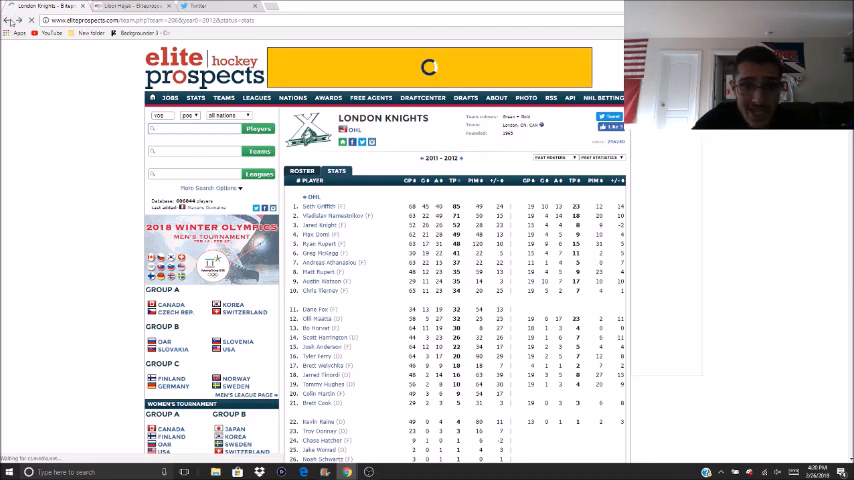
click(342, 216)
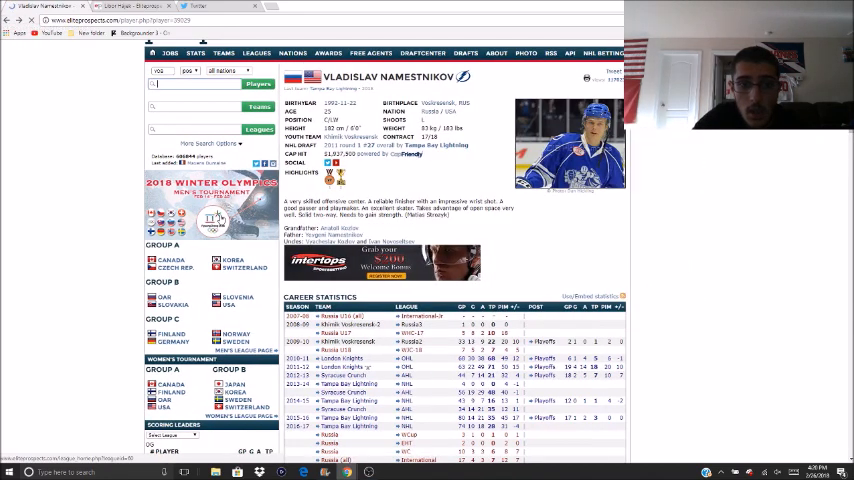
scroll(down, 3)
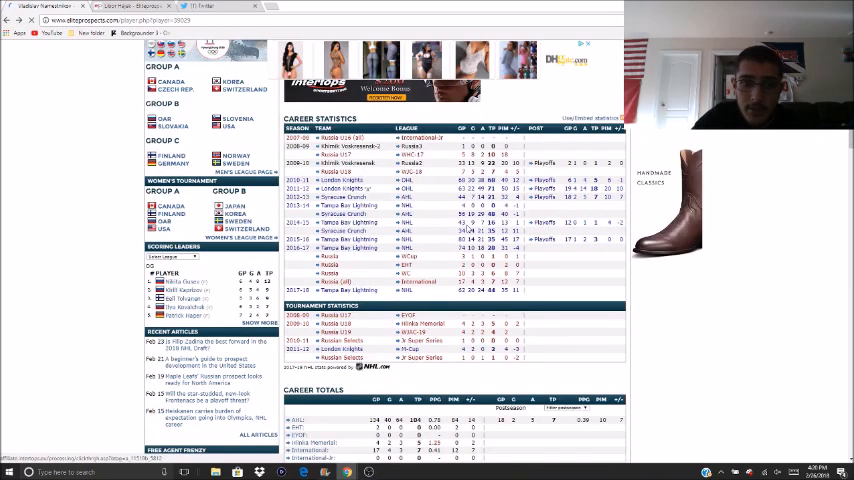
scroll(up, 3)
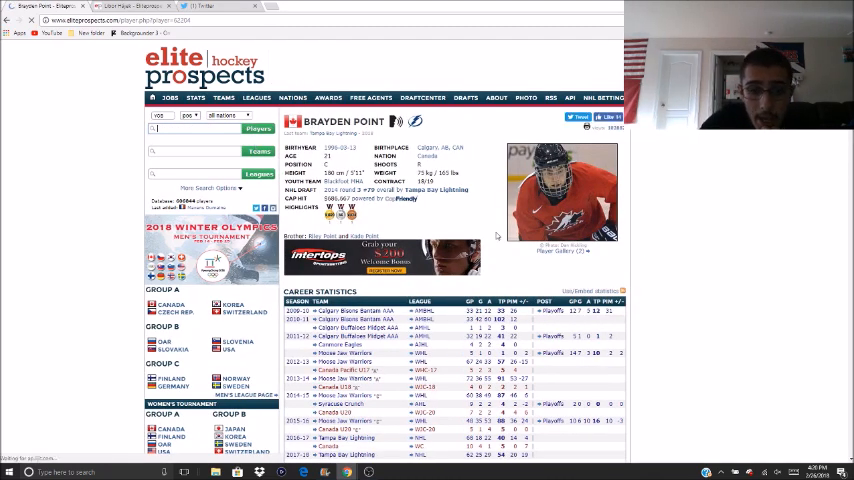
- Scroll through Brayden Point's career statistics table and back up
scroll(down, 3)
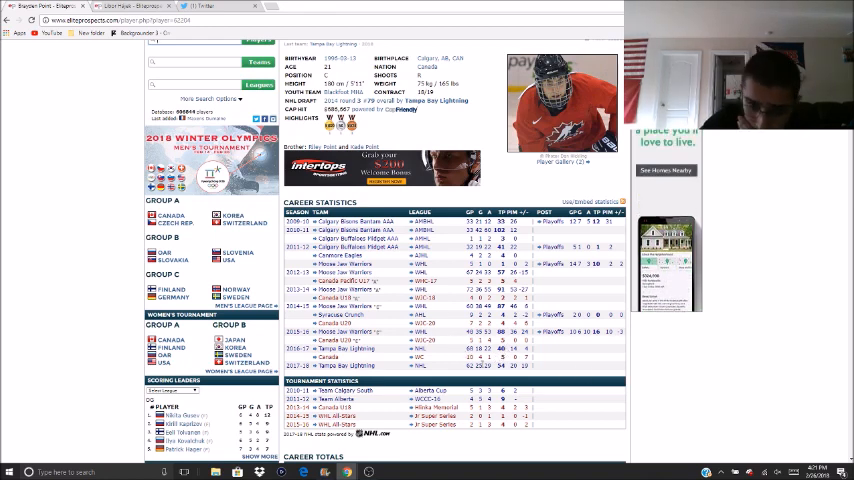
scroll(up, 3)
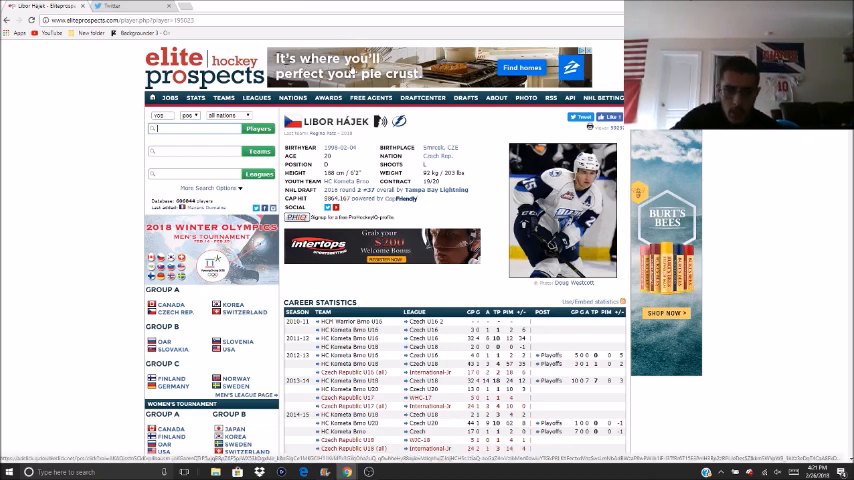
- Scroll Libor Hájek's career statistics, then switch to the NHL.com tab
scroll(down, 3)
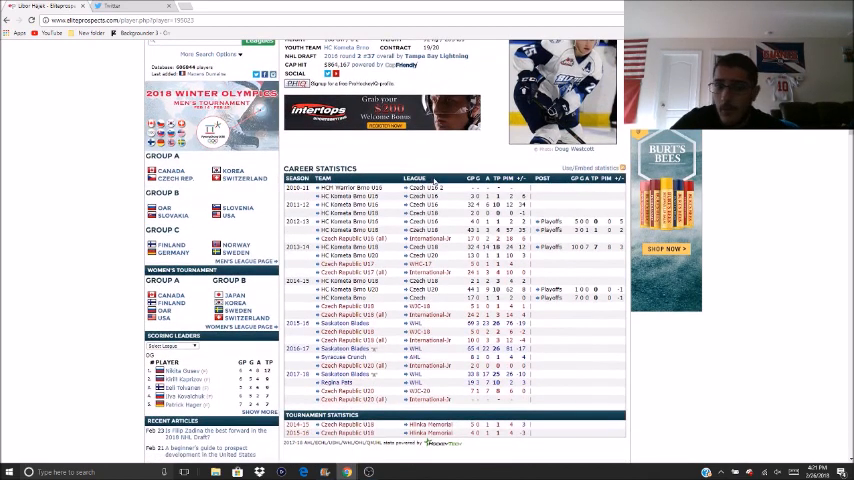
scroll(up, 3)
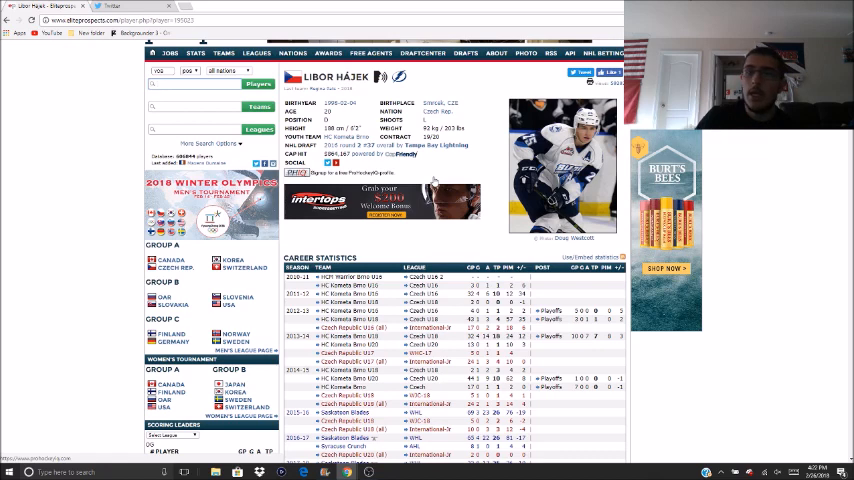
click(200, 84)
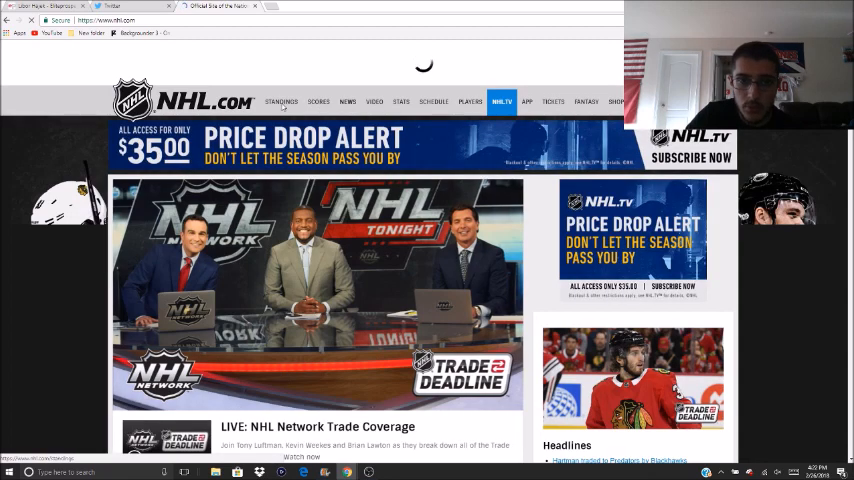
- Show the 2017-18 league-wide standings on NHL.com, with Tampa Bay on top
click(280, 100)
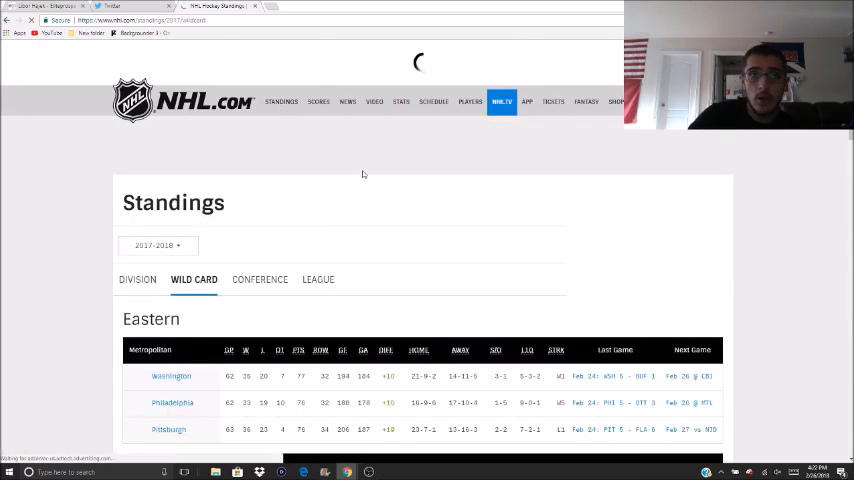
click(316, 276)
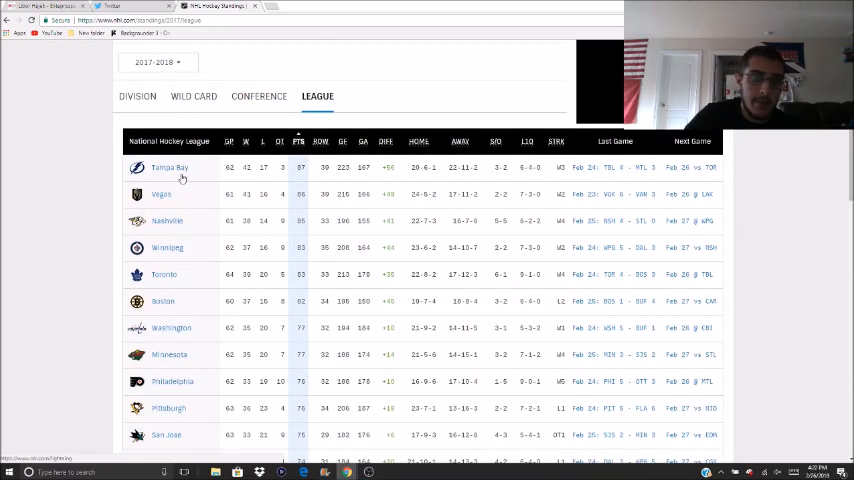
mouse_move(174, 196)
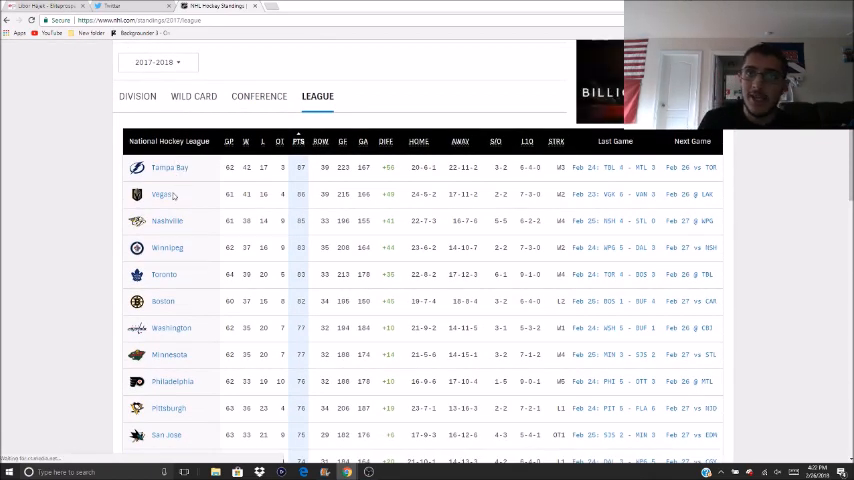
mouse_move(168, 220)
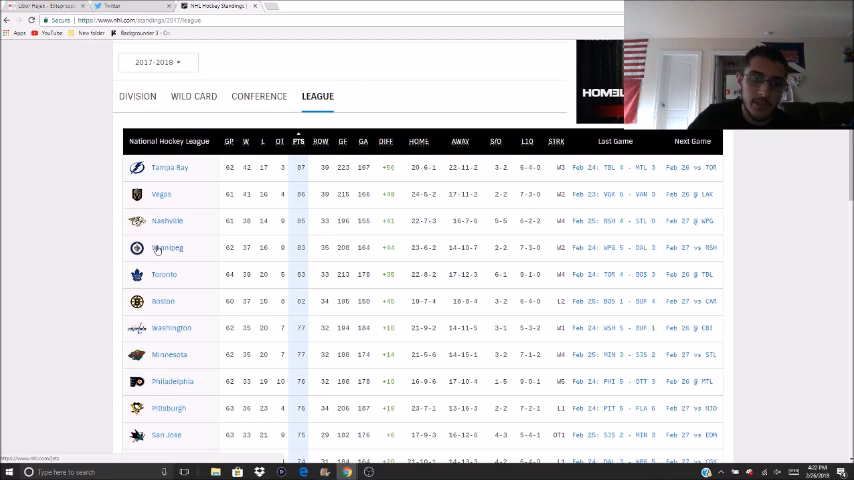
scroll(down, 3)
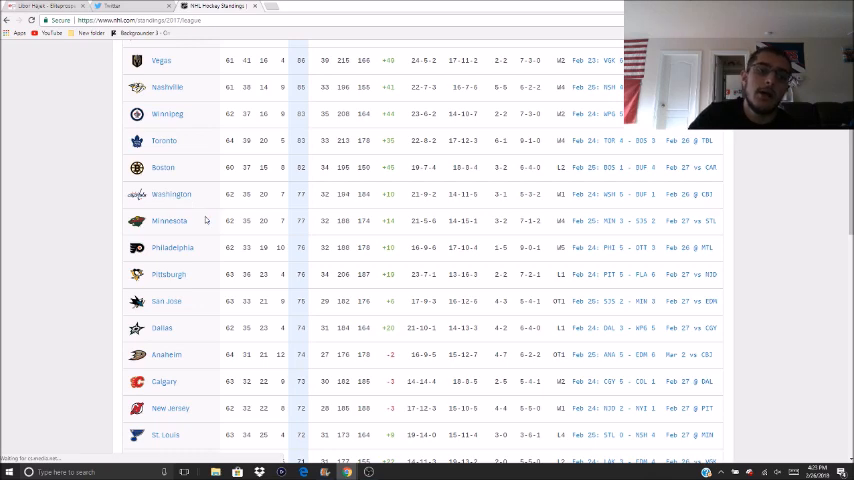
mouse_move(188, 224)
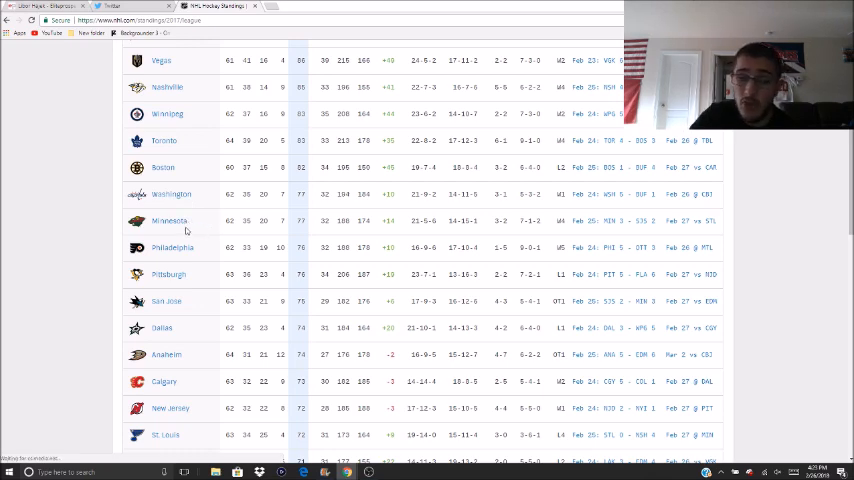
mouse_move(180, 252)
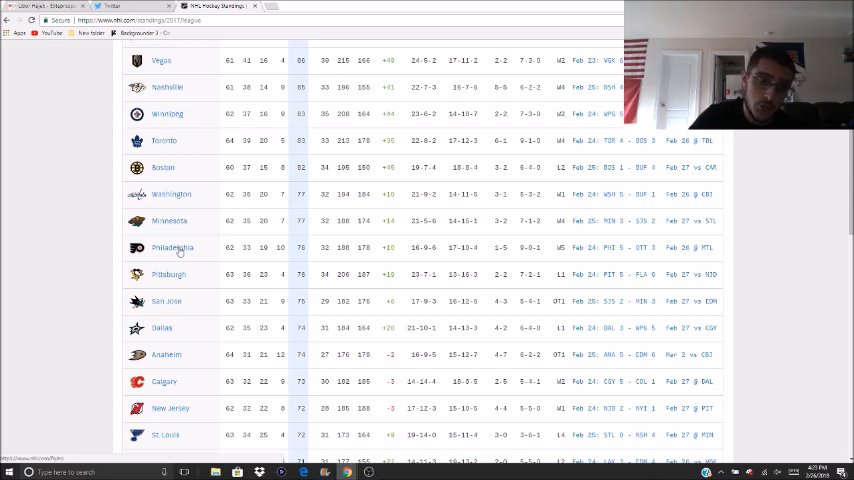
scroll(down, 3)
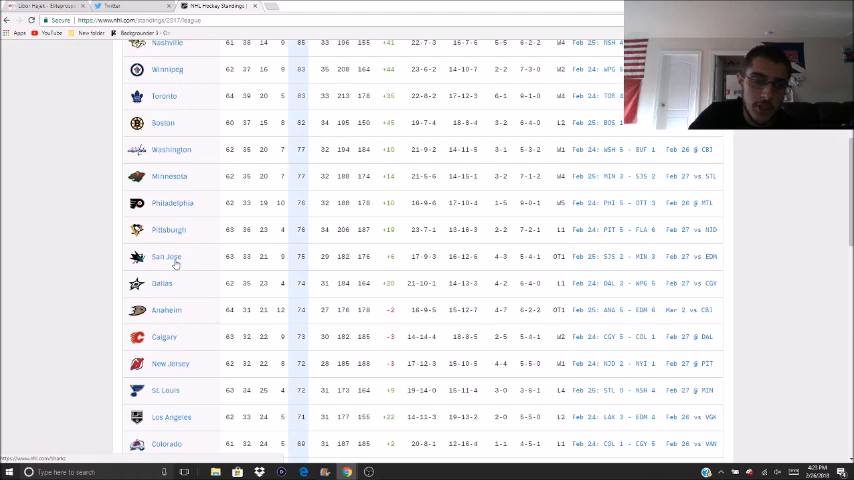
scroll(down, 3)
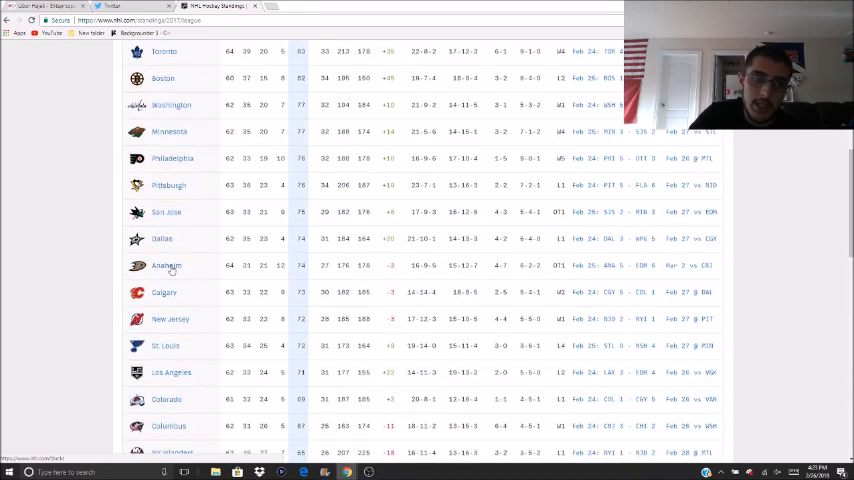
scroll(down, 3)
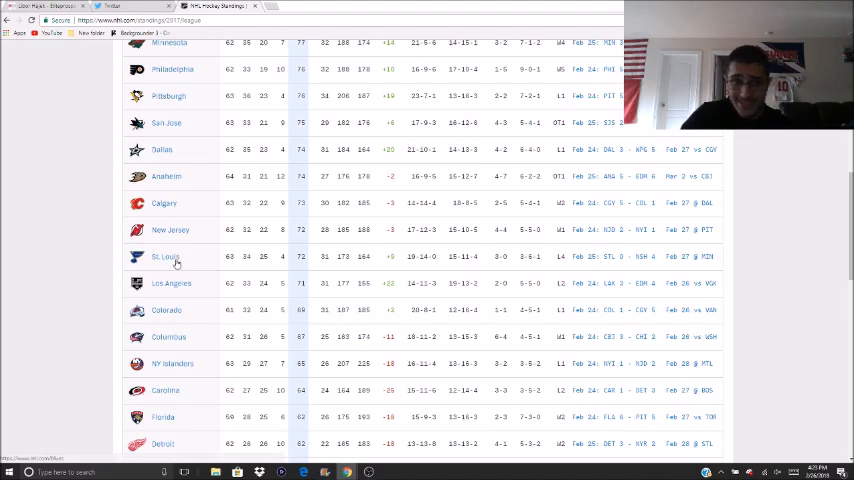
scroll(down, 3)
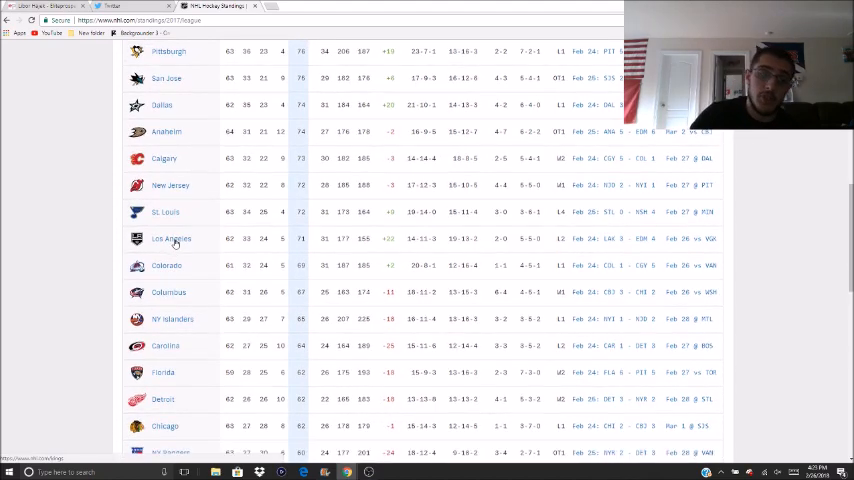
scroll(down, 3)
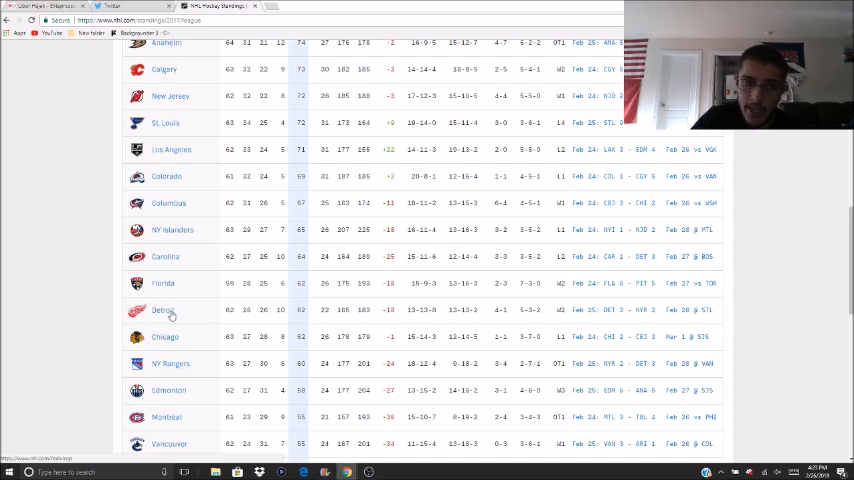
scroll(down, 3)
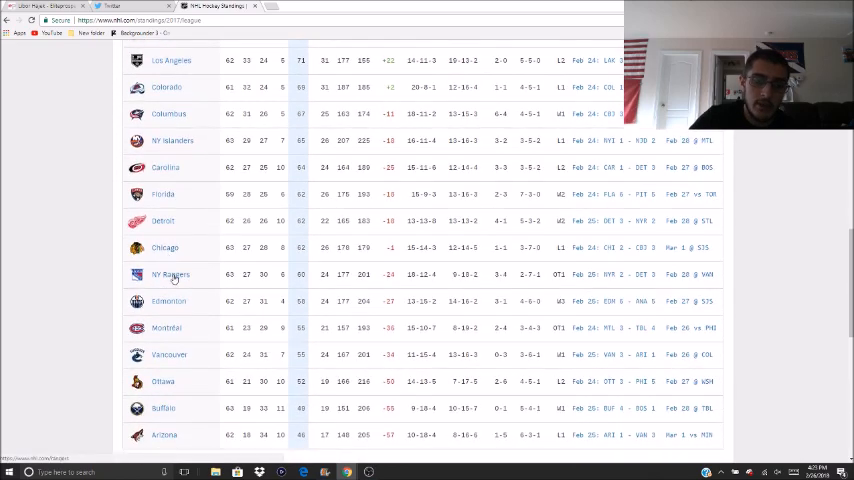
mouse_move(194, 310)
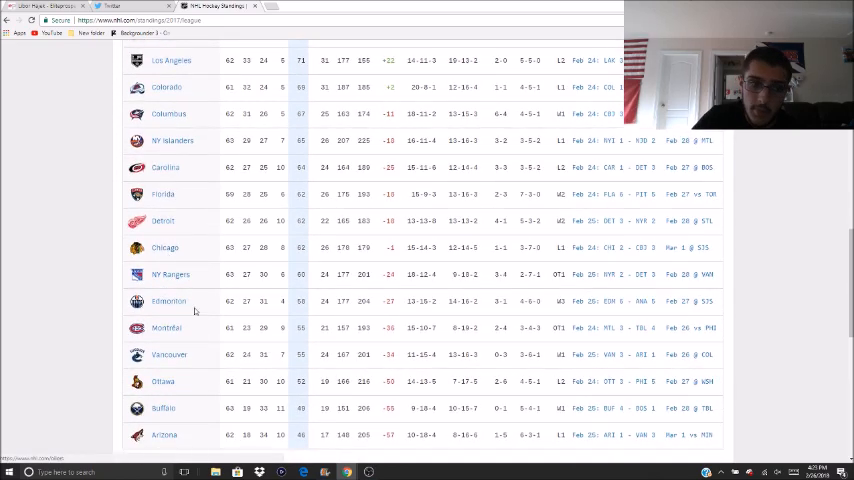
scroll(down, 3)
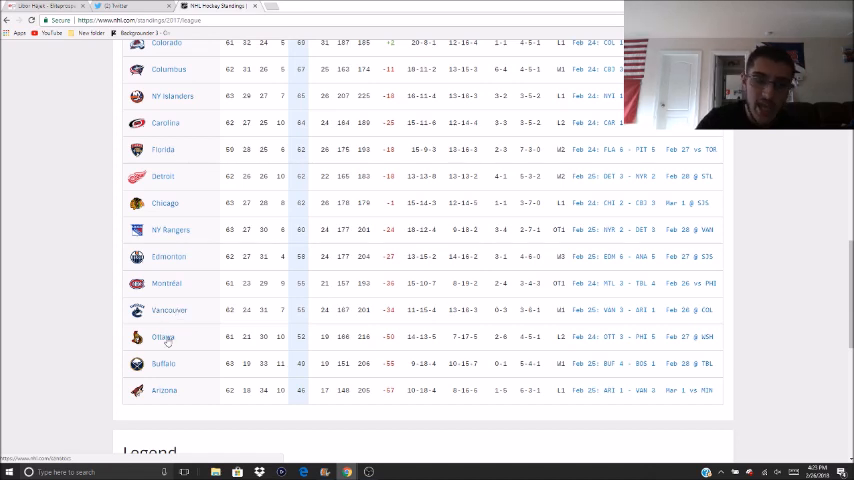
scroll(up, 3)
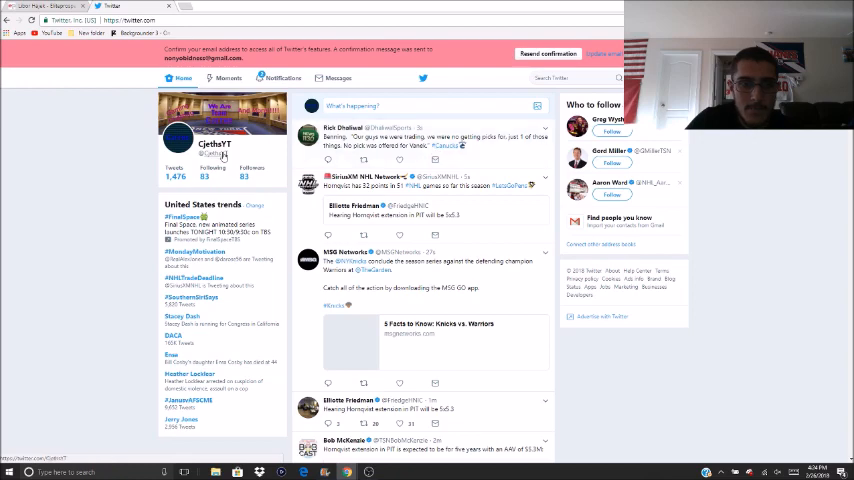
- Go to the CjethYT profile, skim its recent tweets and return to the top
click(212, 144)
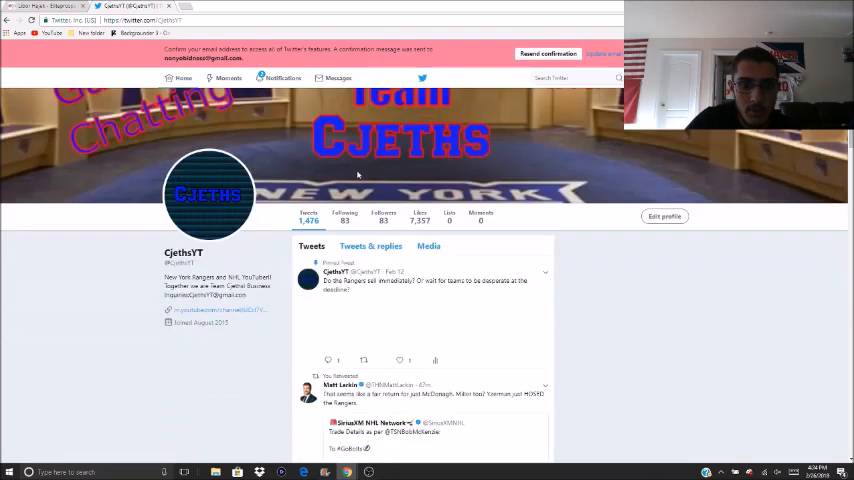
scroll(down, 3)
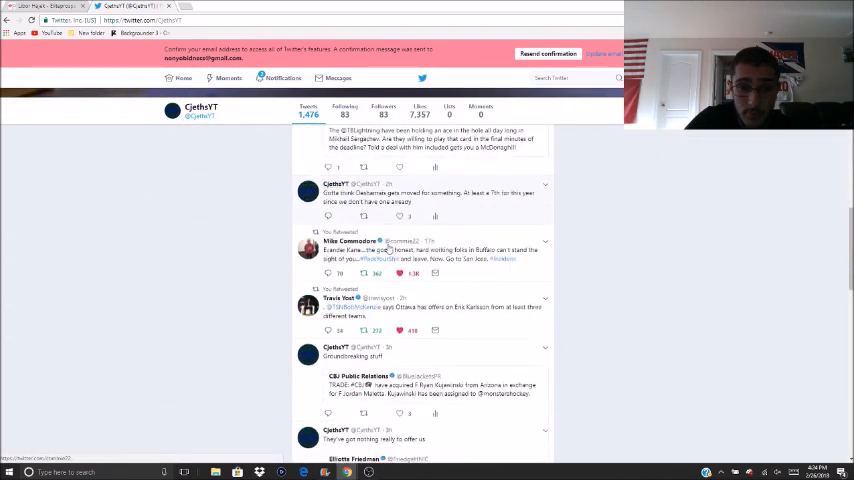
scroll(down, 3)
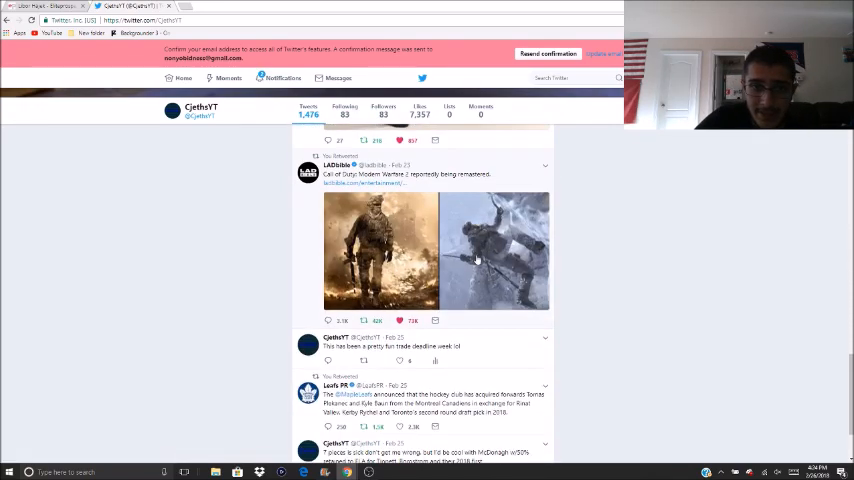
scroll(down, 3)
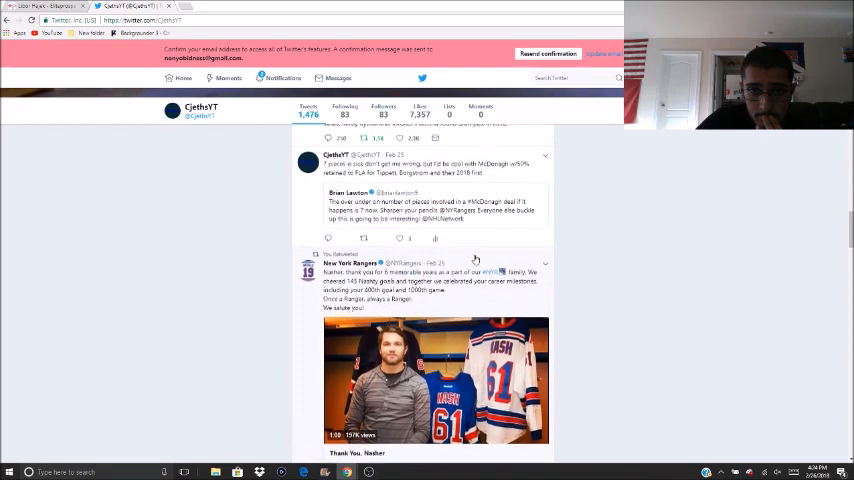
scroll(down, 3)
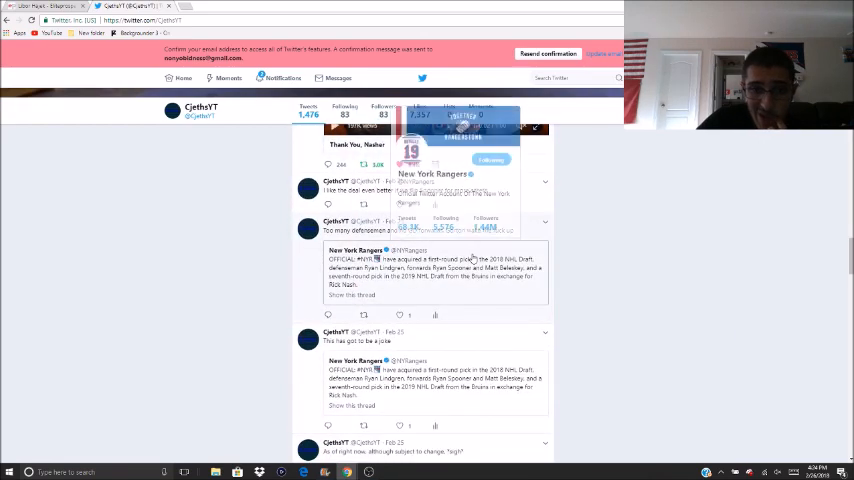
scroll(down, 3)
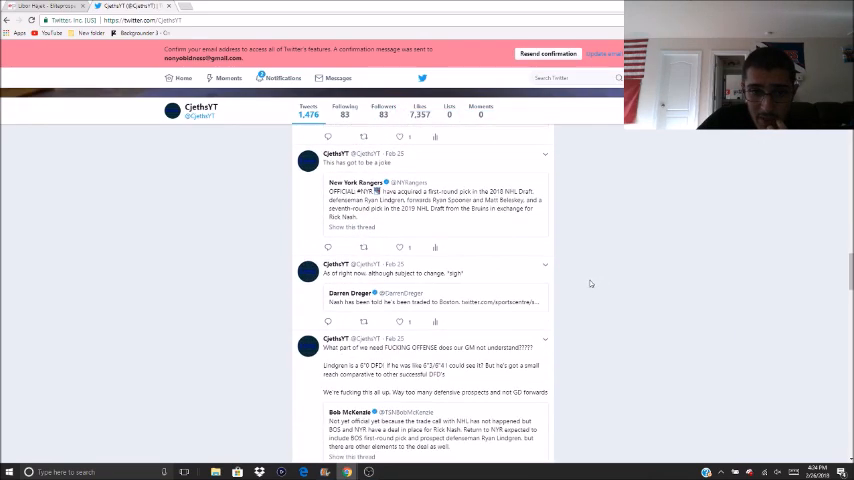
scroll(up, 3)
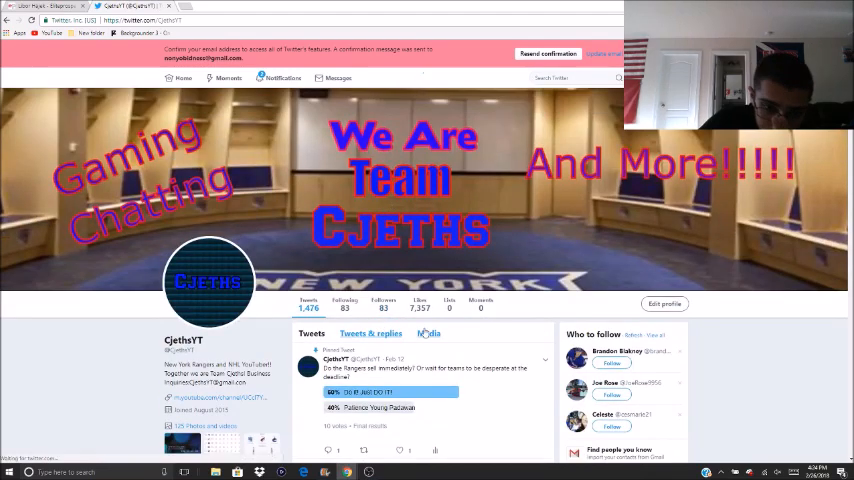
- Switch to the Tweets & replies feed and read down through older posts
click(372, 332)
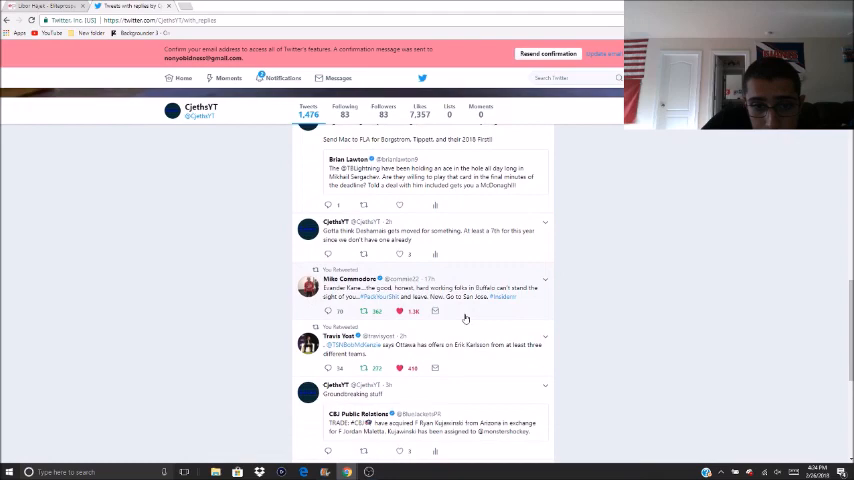
scroll(down, 3)
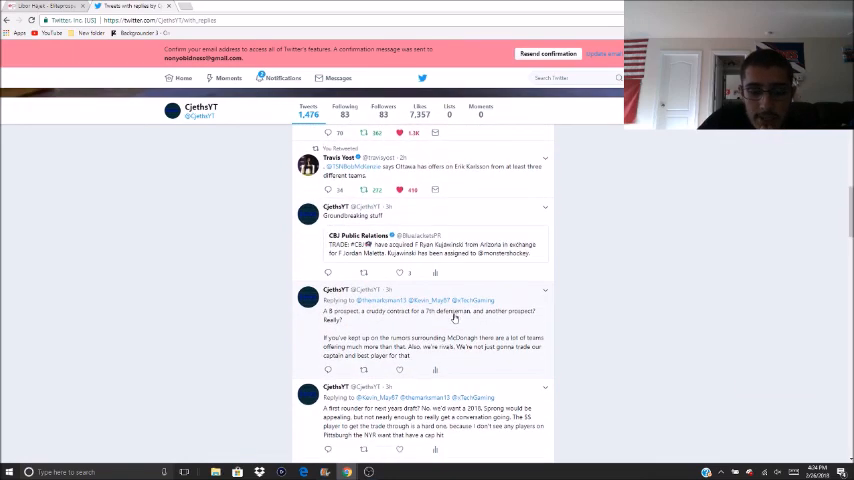
scroll(down, 3)
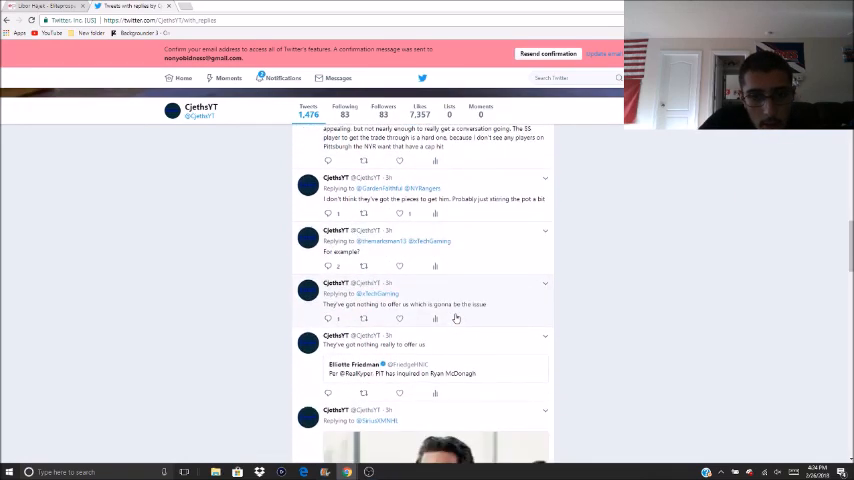
scroll(down, 3)
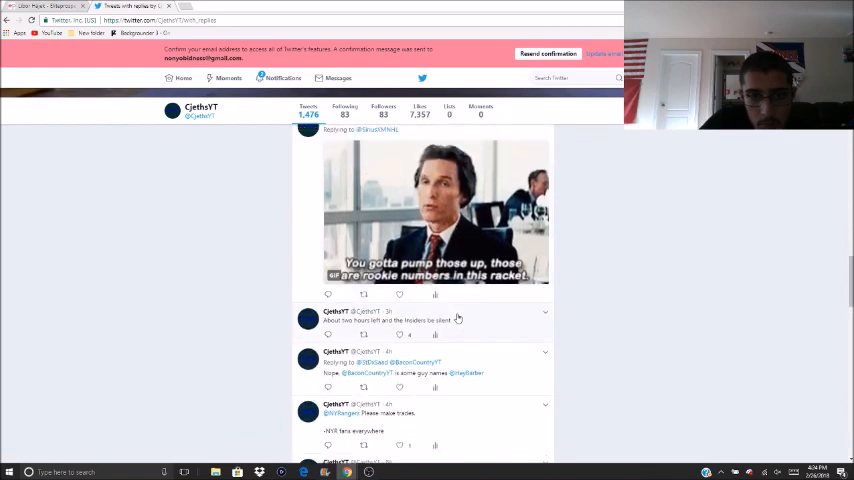
scroll(down, 3)
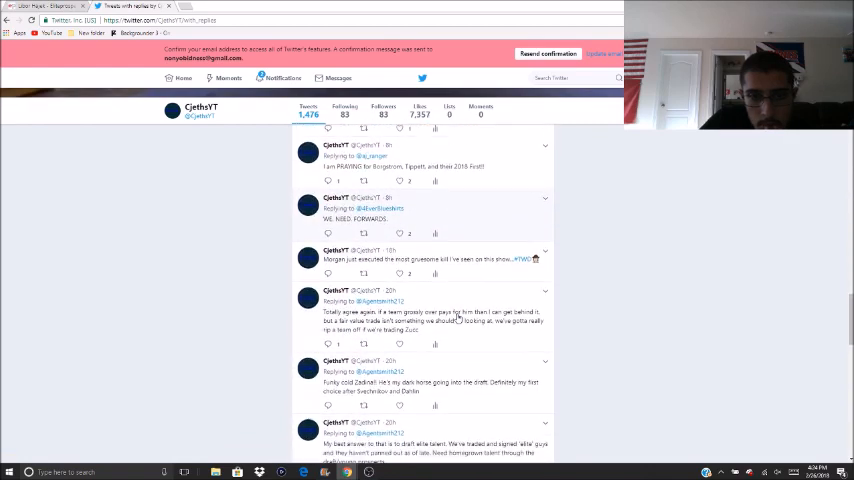
scroll(down, 3)
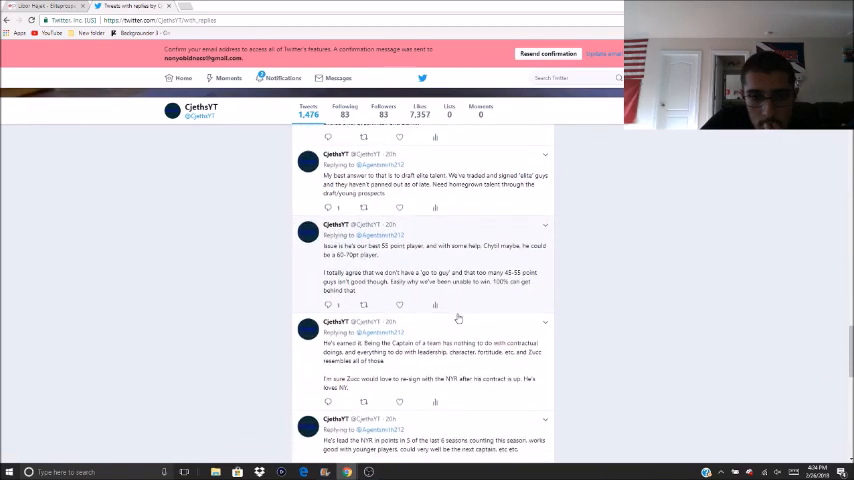
- Read further back in the replies, then return to Libor Hájek's Elite Prospects page
scroll(down, 3)
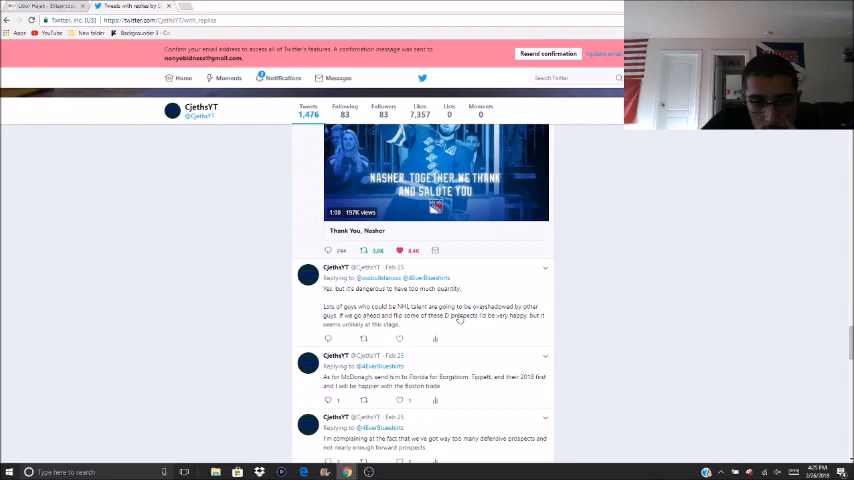
scroll(down, 3)
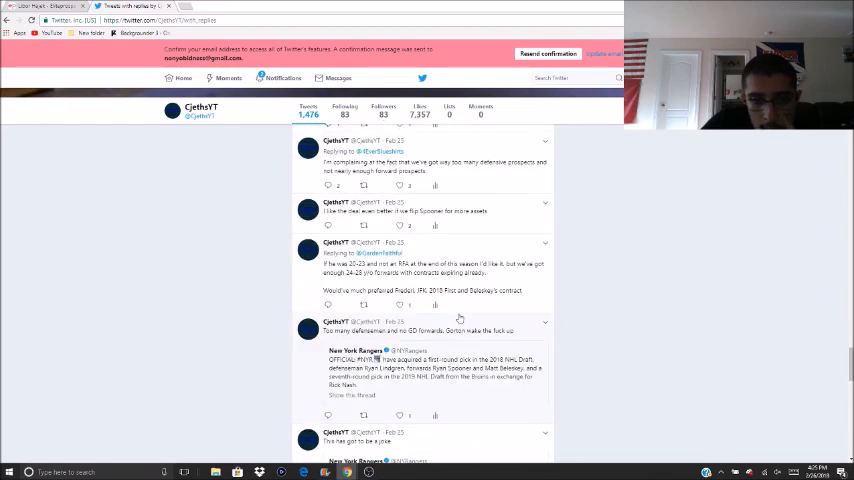
scroll(down, 3)
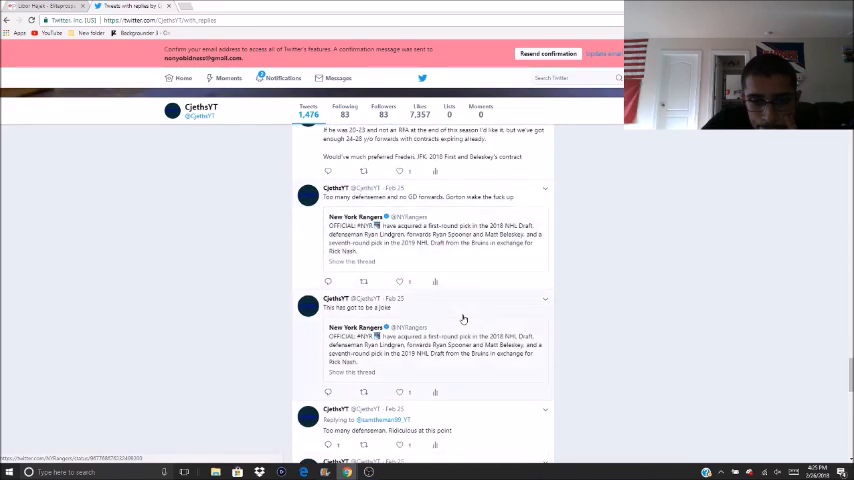
scroll(down, 3)
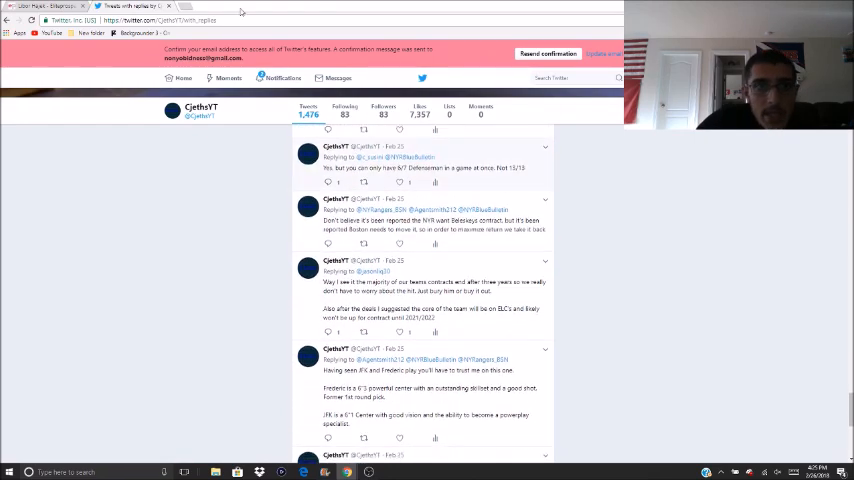
click(40, 8)
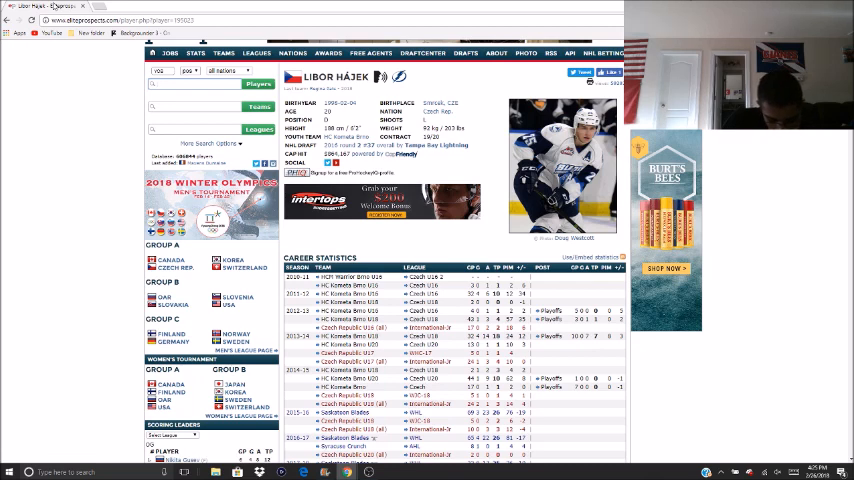
click(200, 84)
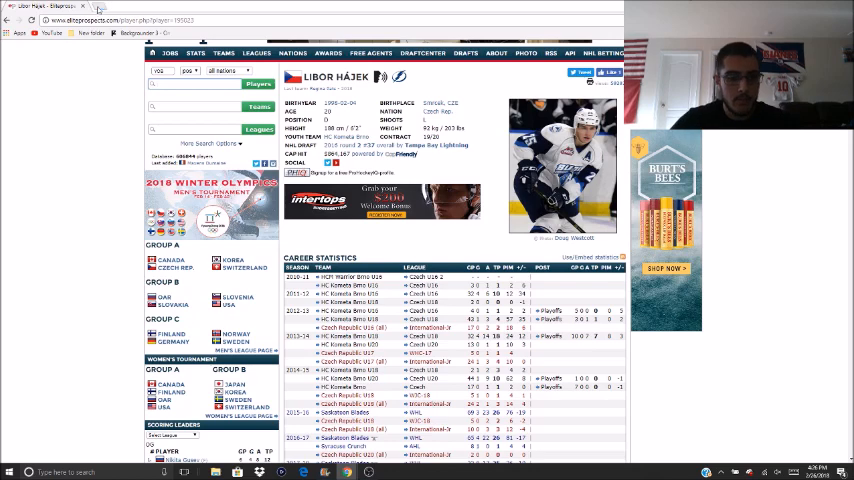
click(112, 8)
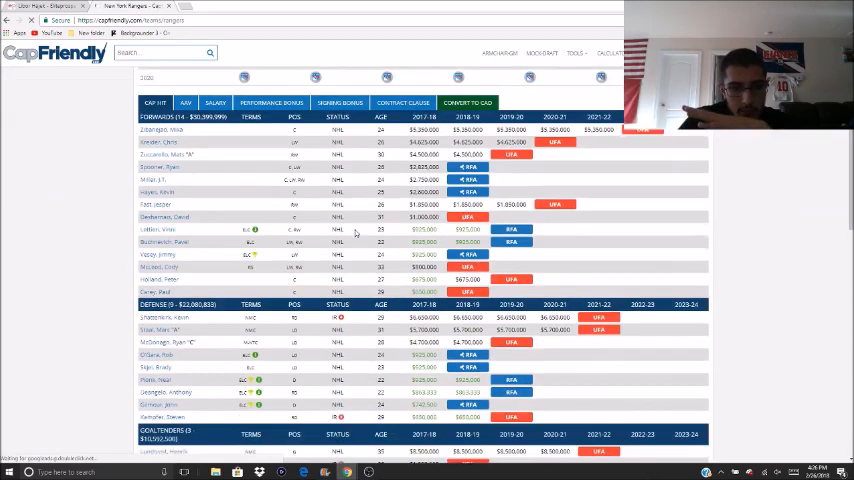
- Scan the Rangers cap chart down to non-roster players, then bring up HockeyDB's Rangers draft history
scroll(down, 3)
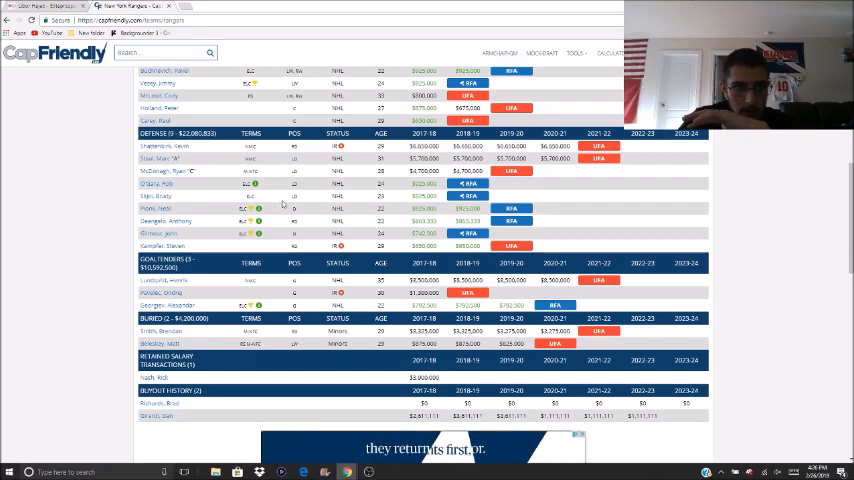
scroll(down, 3)
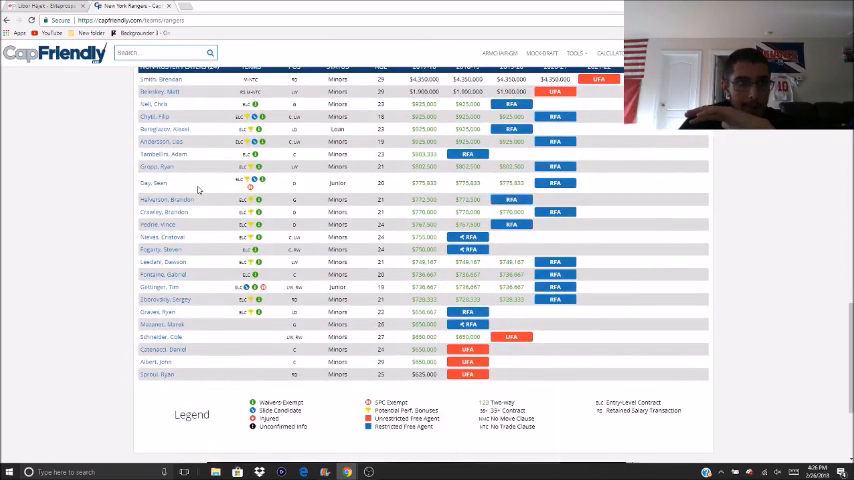
scroll(up, 3)
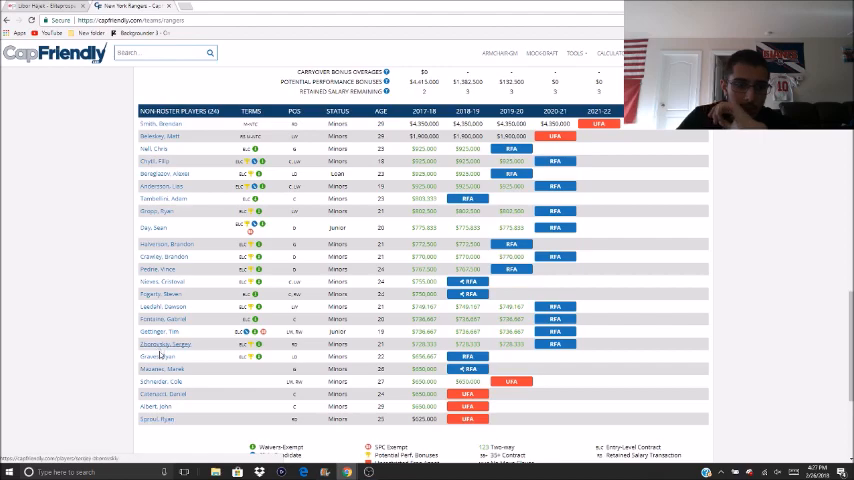
scroll(up, 3)
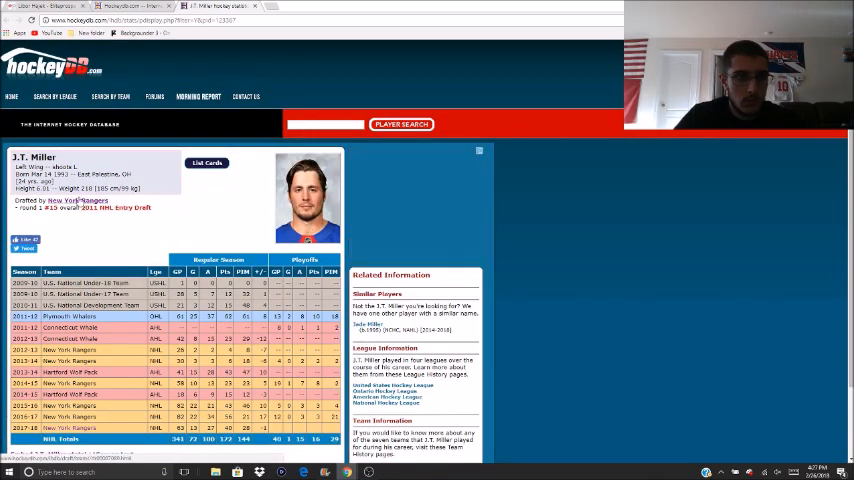
click(80, 200)
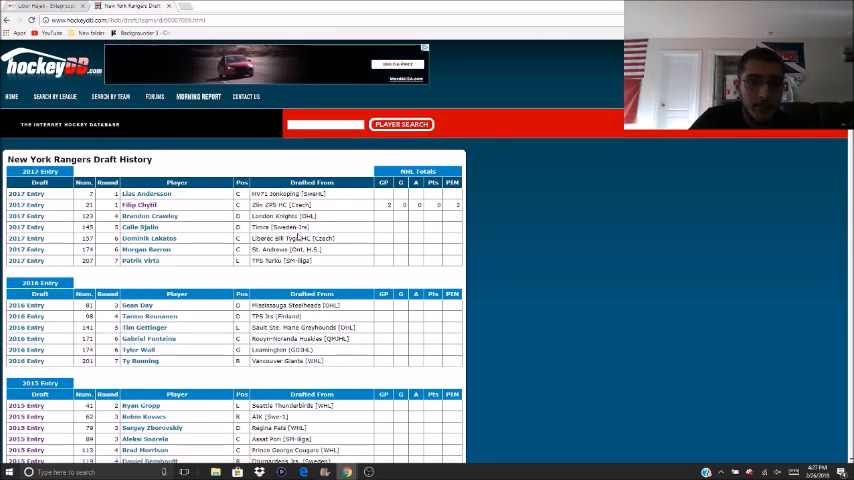
- Scroll through the Rangers' 2017–2014 draft tables on HockeyDB
scroll(down, 3)
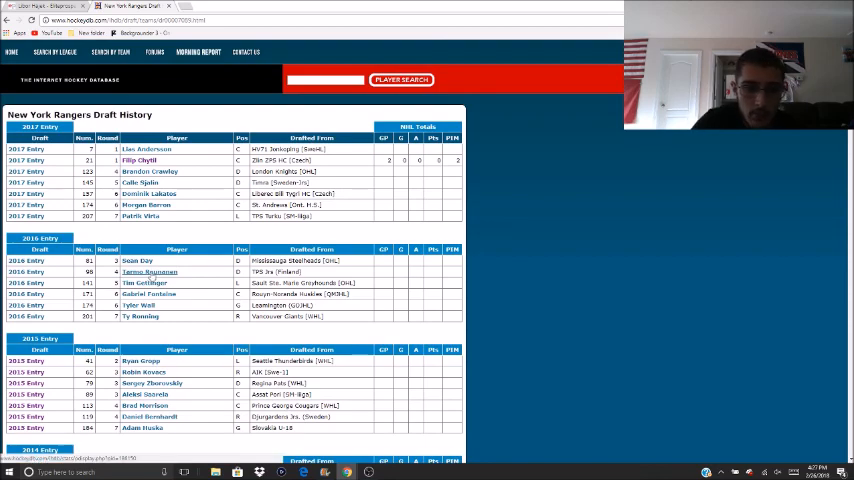
scroll(down, 3)
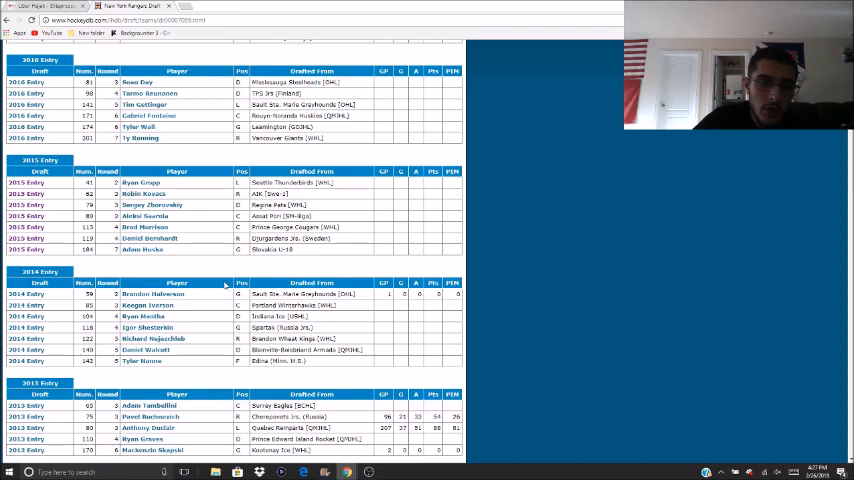
scroll(up, 3)
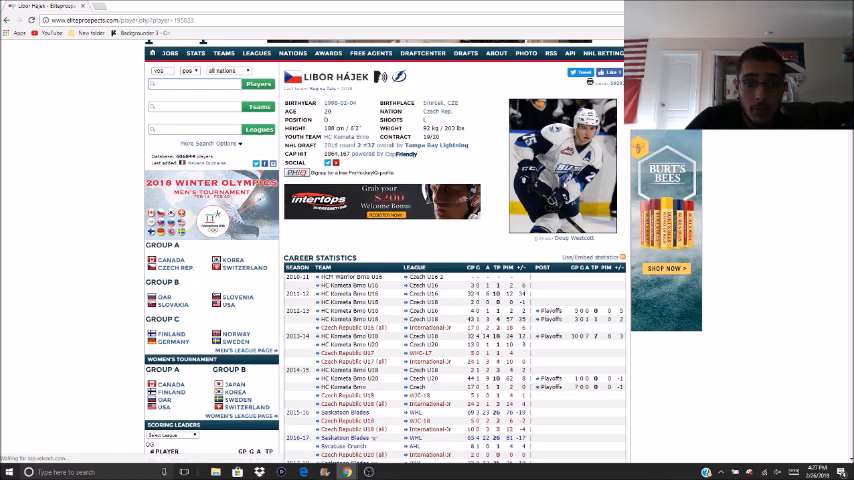
scroll(down, 3)
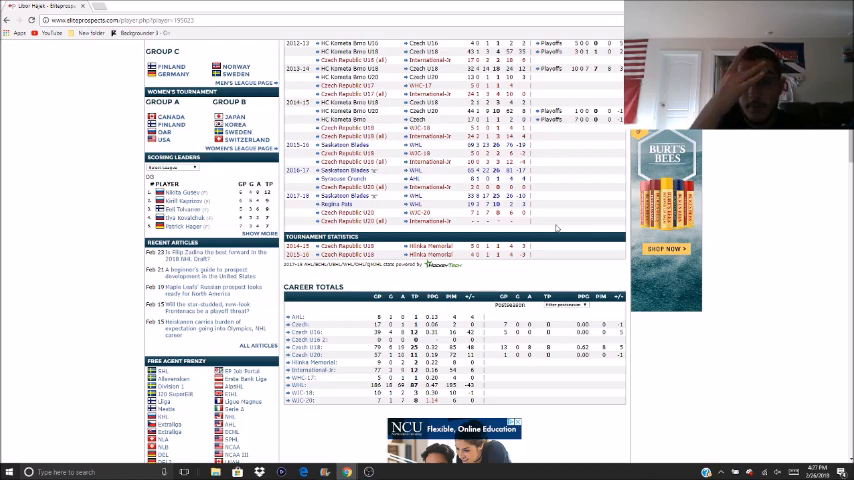
scroll(up, 3)
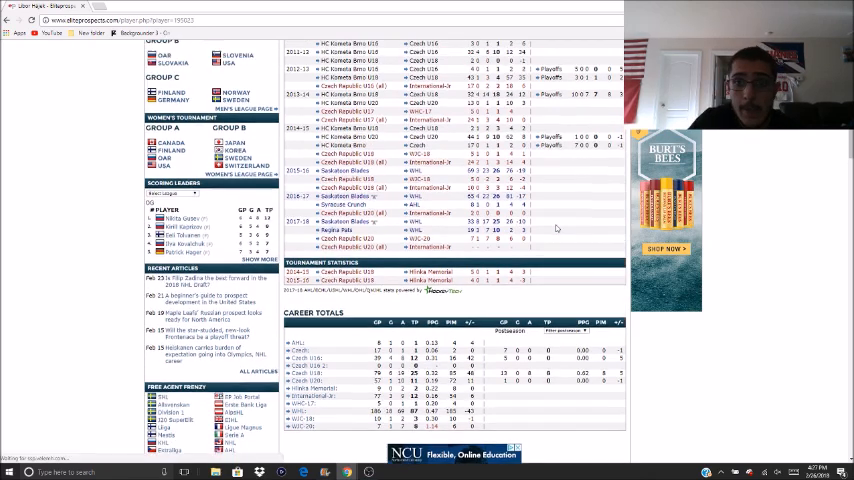
scroll(up, 3)
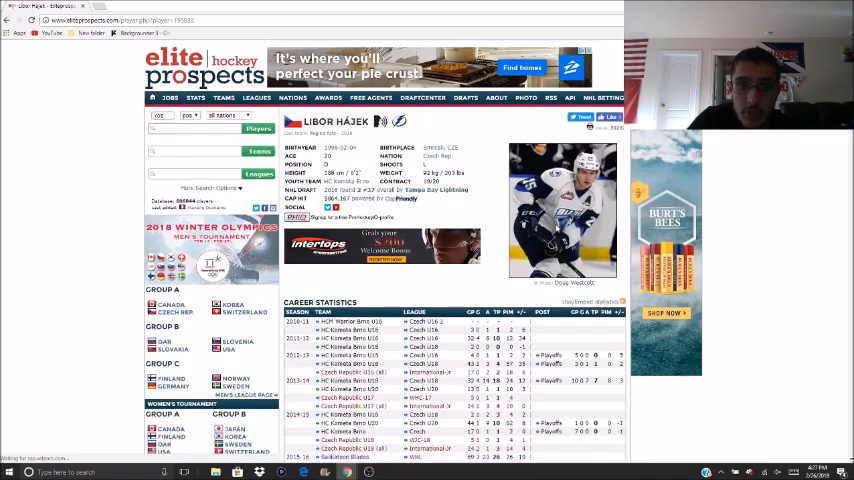
scroll(down, 3)
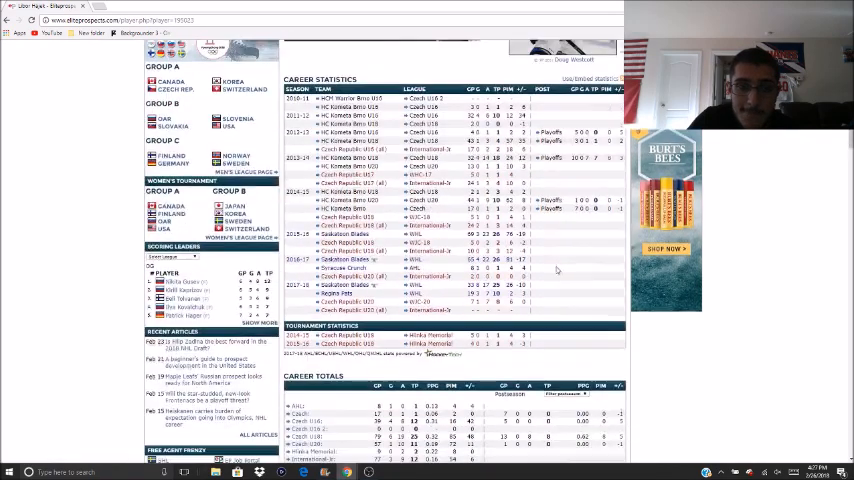
scroll(up, 3)
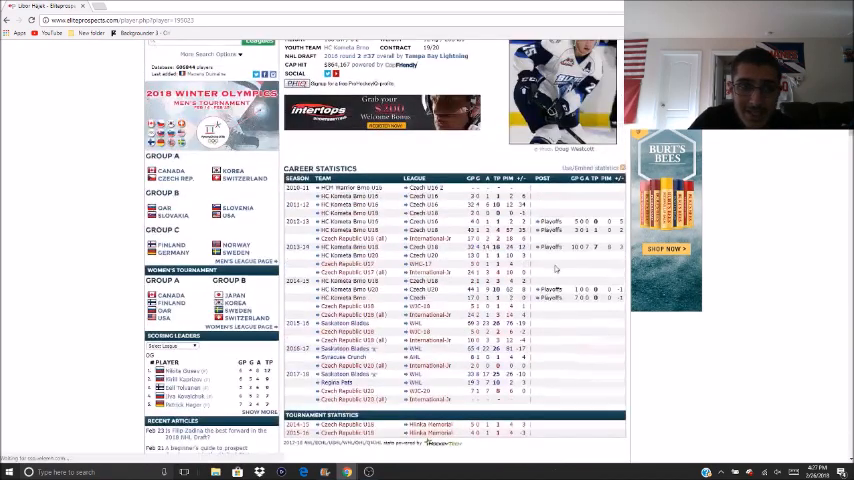
scroll(up, 3)
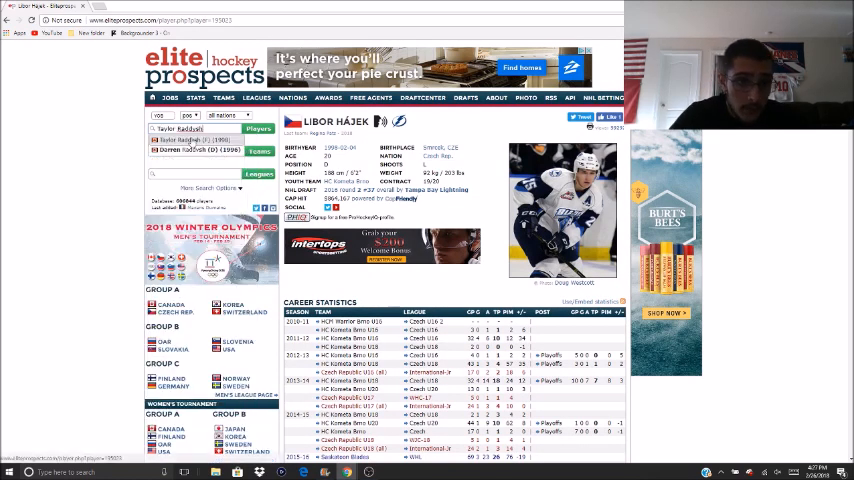
- Open Taylor Raddysh's Elite Prospects player page
click(180, 140)
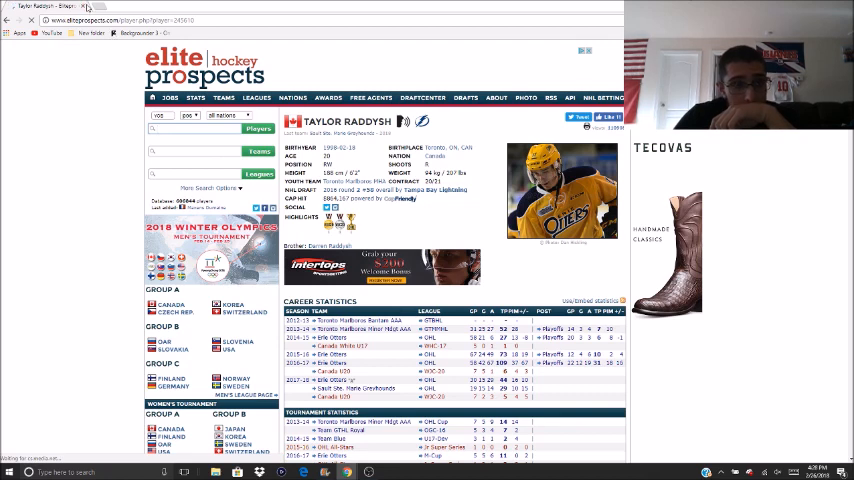
mouse_move(140, 32)
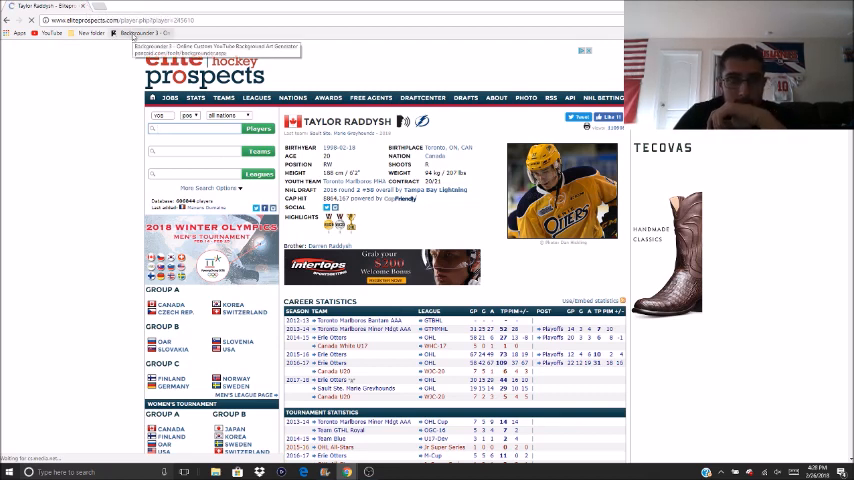